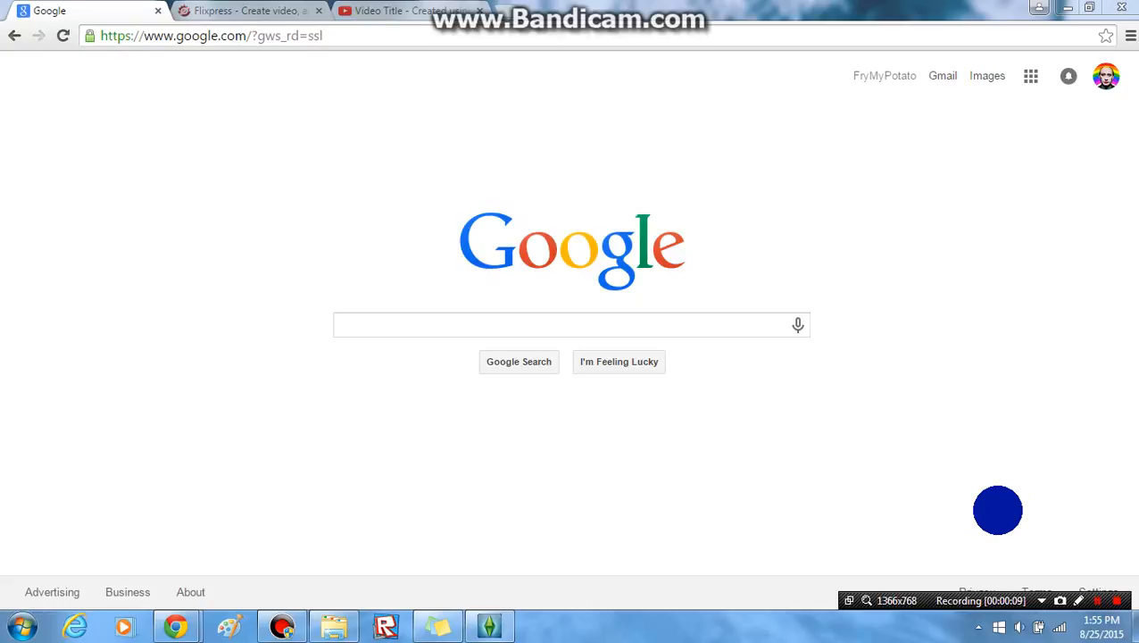
pyautogui.moveTo(678, 326)
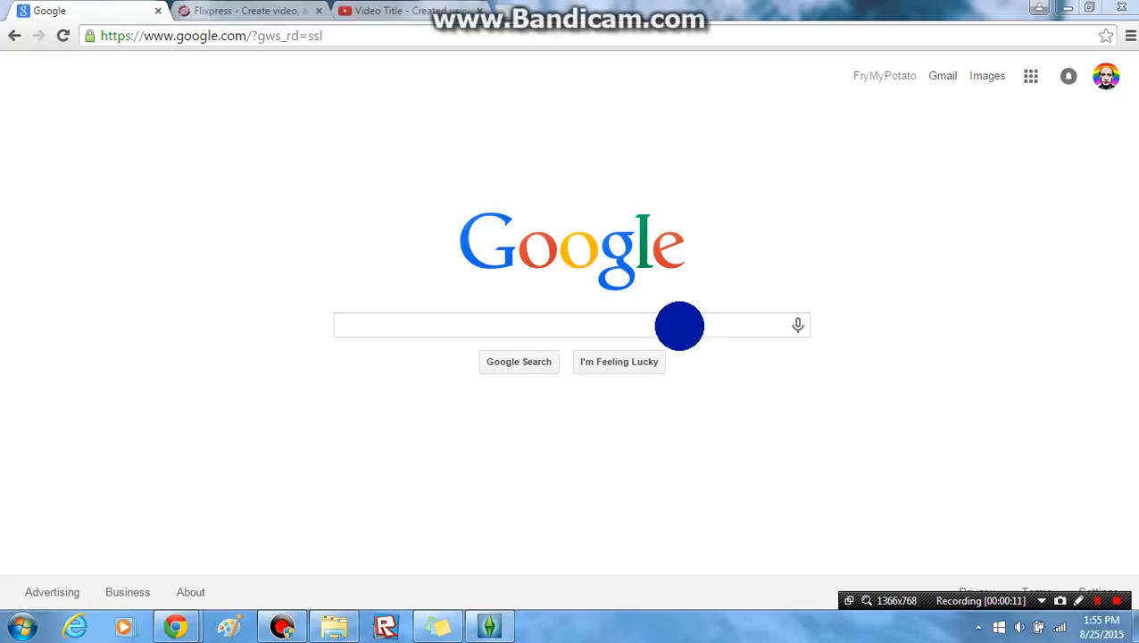
# Step: Search Google for 'Panzoid'
pyautogui.write('Pa')
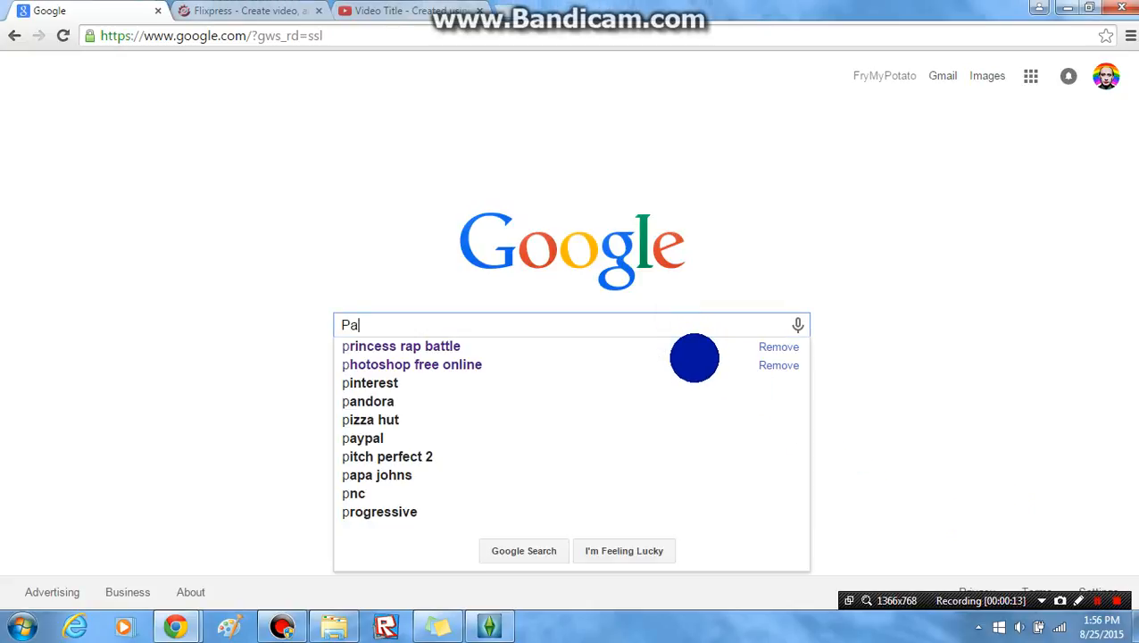
pyautogui.write('nzoid')
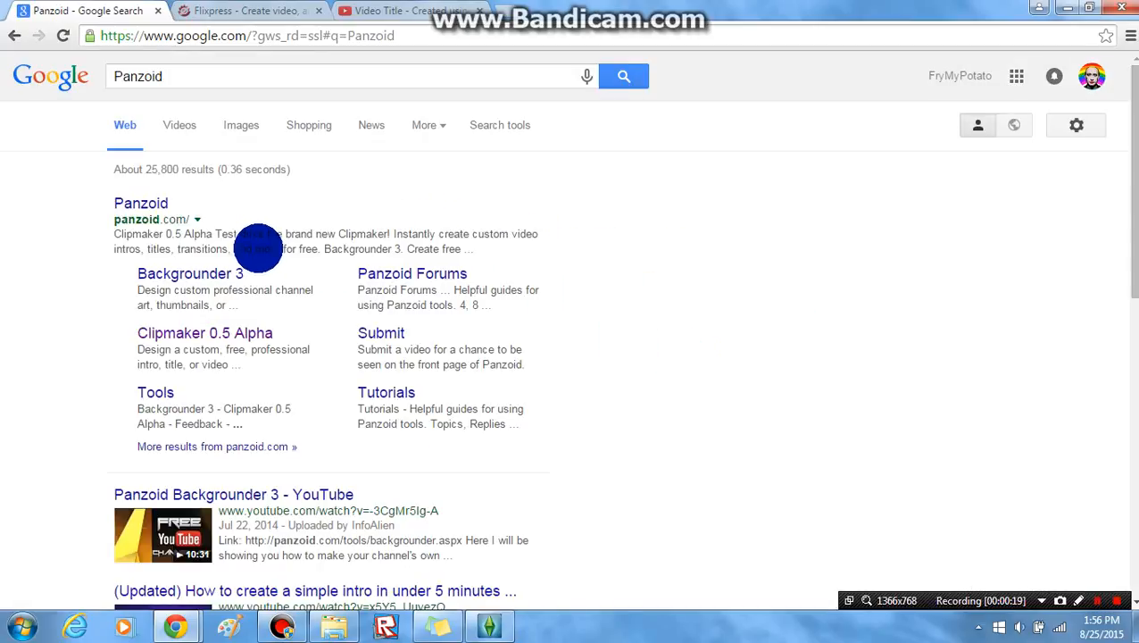
pyautogui.moveTo(140, 203)
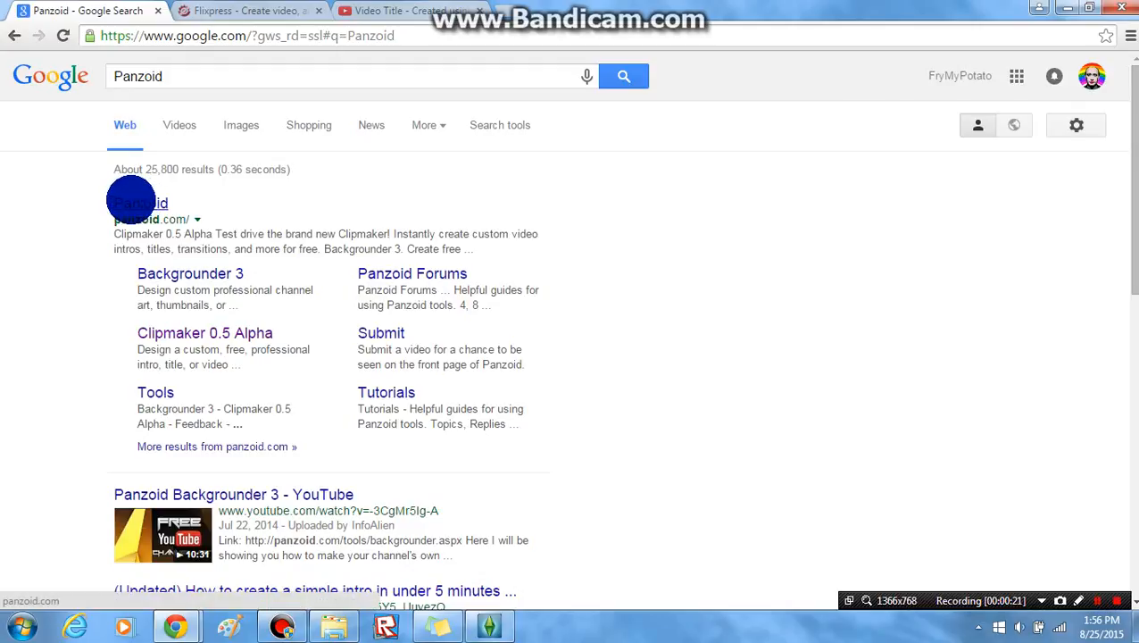
# Step: Open the Panzoid result and look over the Clipmaker and Backgrounder tools on the homepage
pyautogui.click(138, 203)
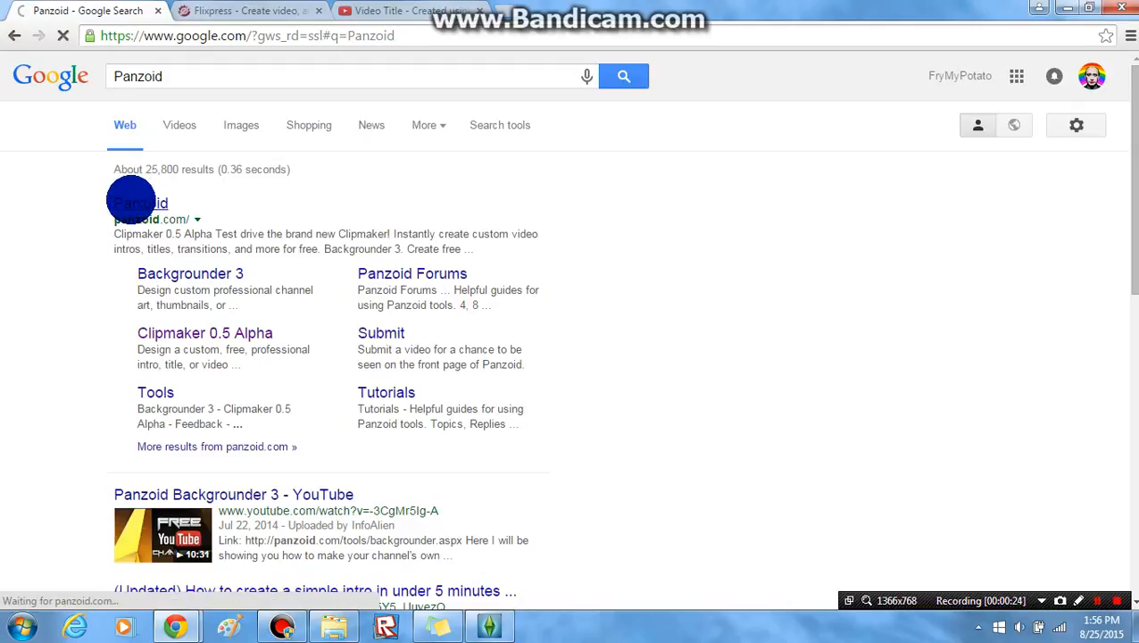
pyautogui.click(140, 203)
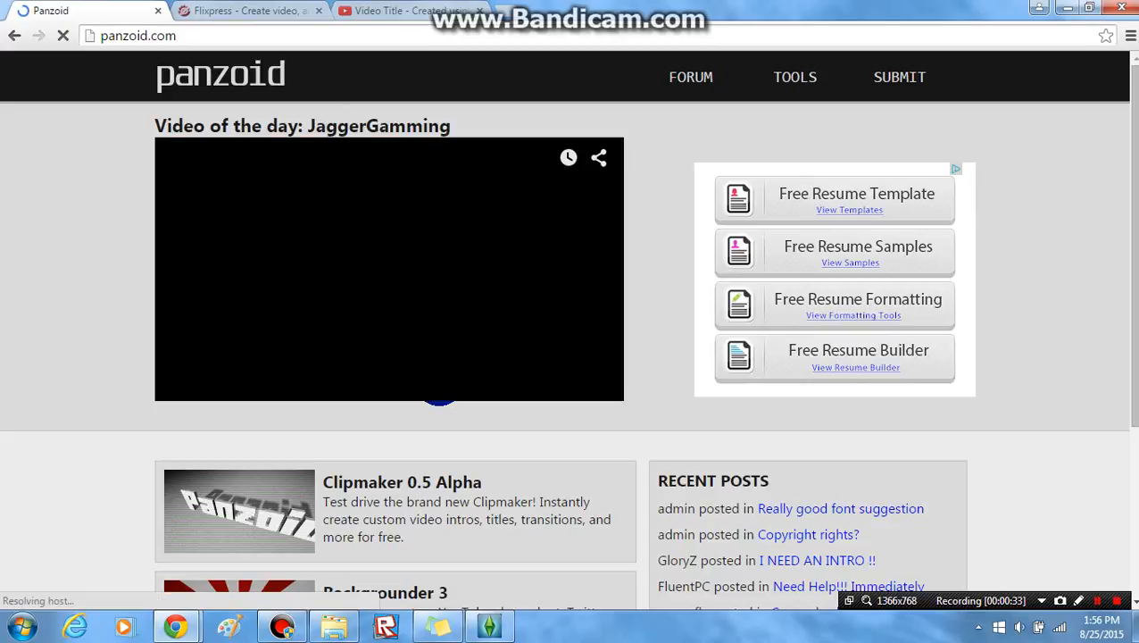
pyautogui.scroll(-3)
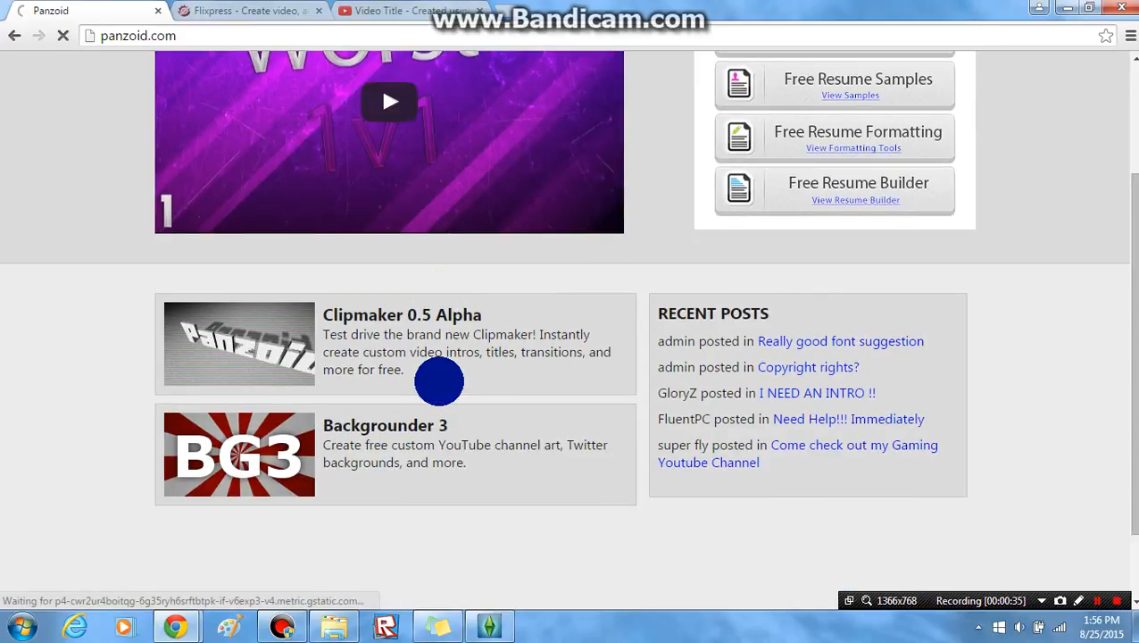
pyautogui.scroll(3)
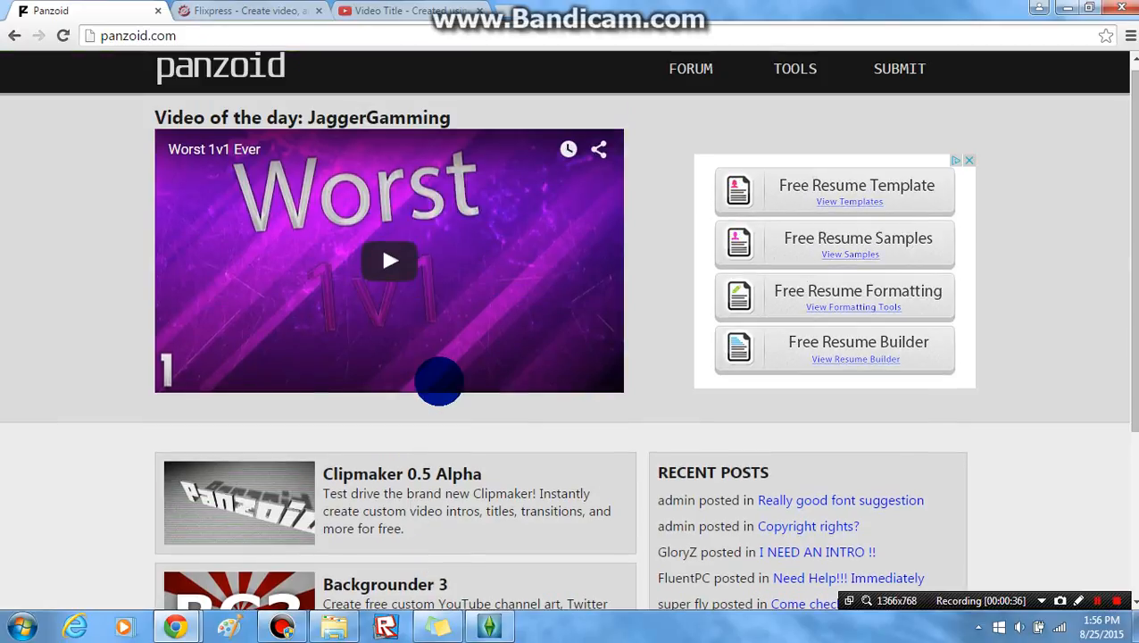
pyautogui.moveTo(815, 317)
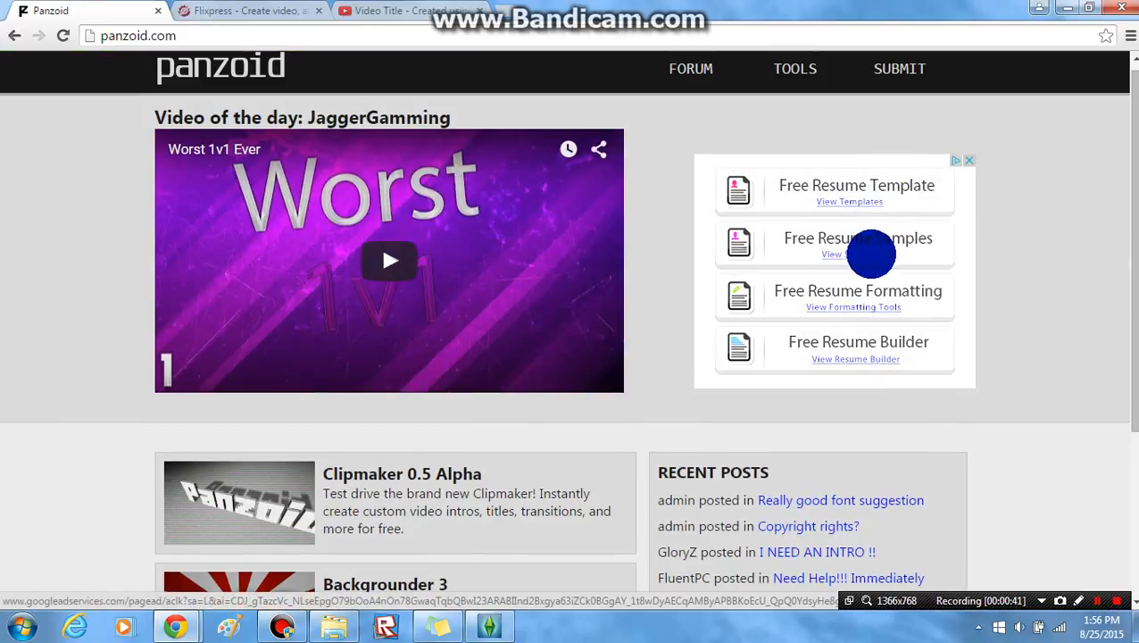
pyautogui.moveTo(784, 185)
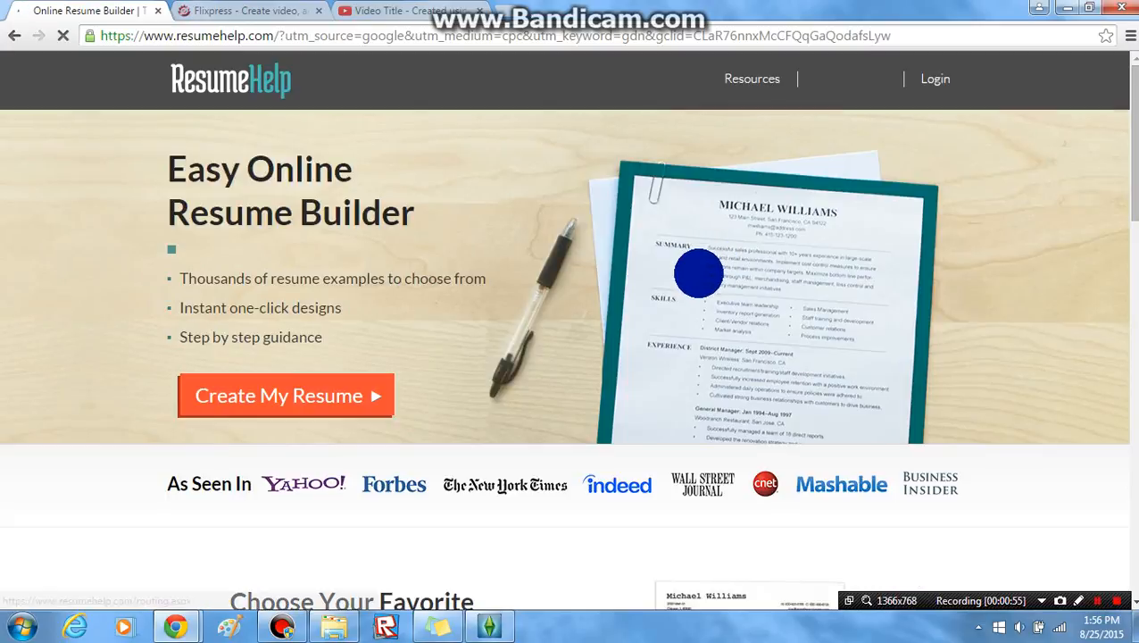
# Step: Scroll through the ResumeHelp resume builder page
pyautogui.scroll(-3)
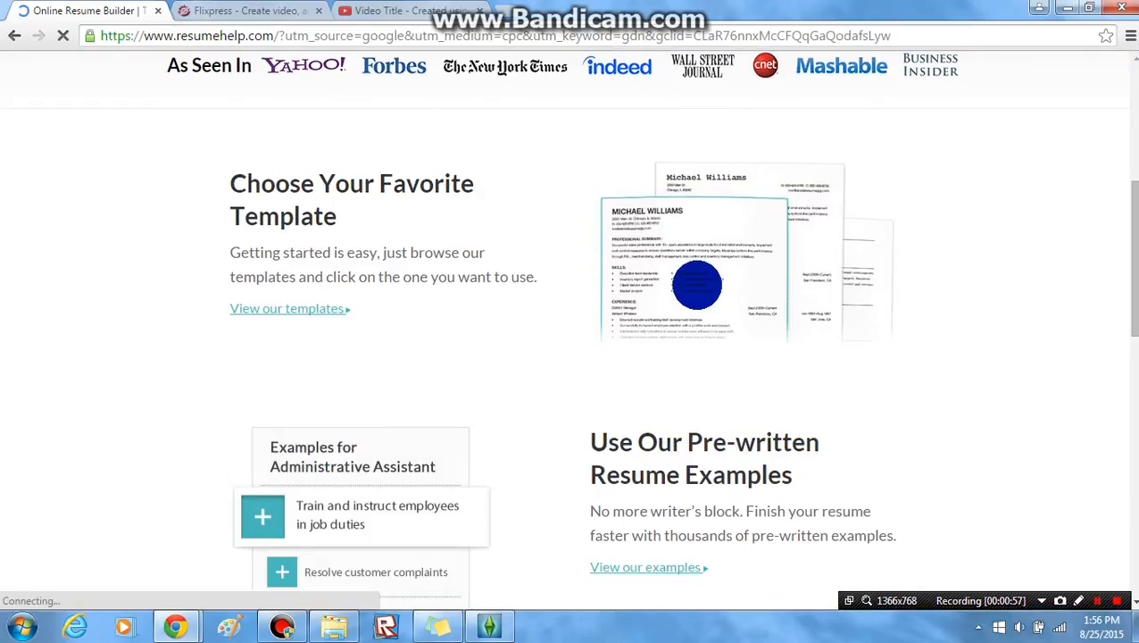
pyautogui.scroll(-3)
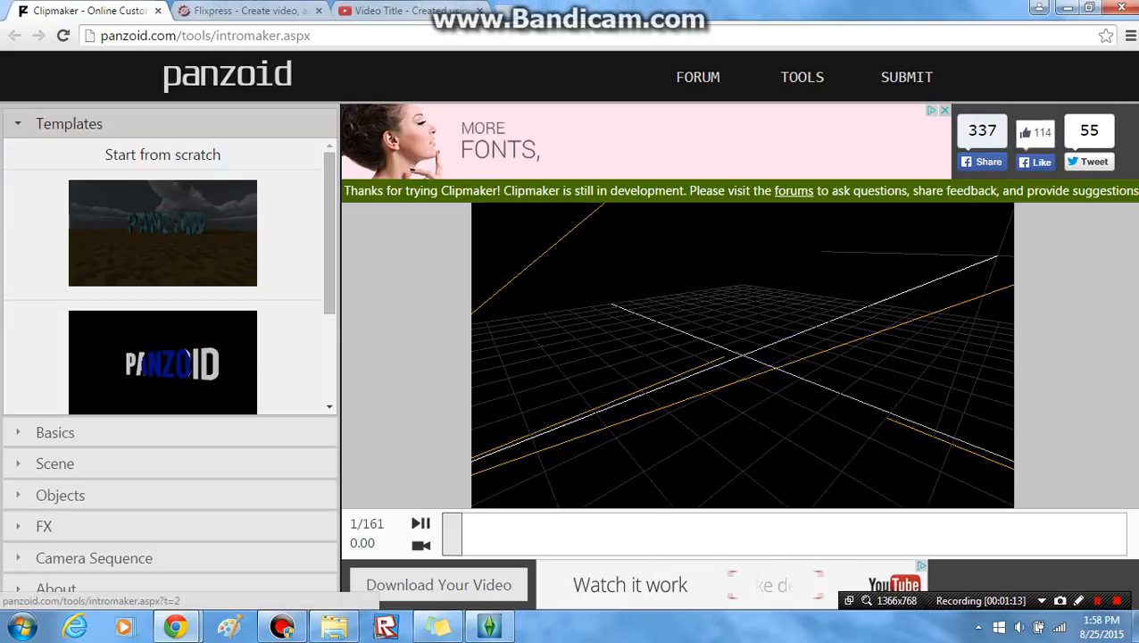
# Step: Load the PANZOID template in Clipmaker and expand the Scene section
pyautogui.scroll(-3)
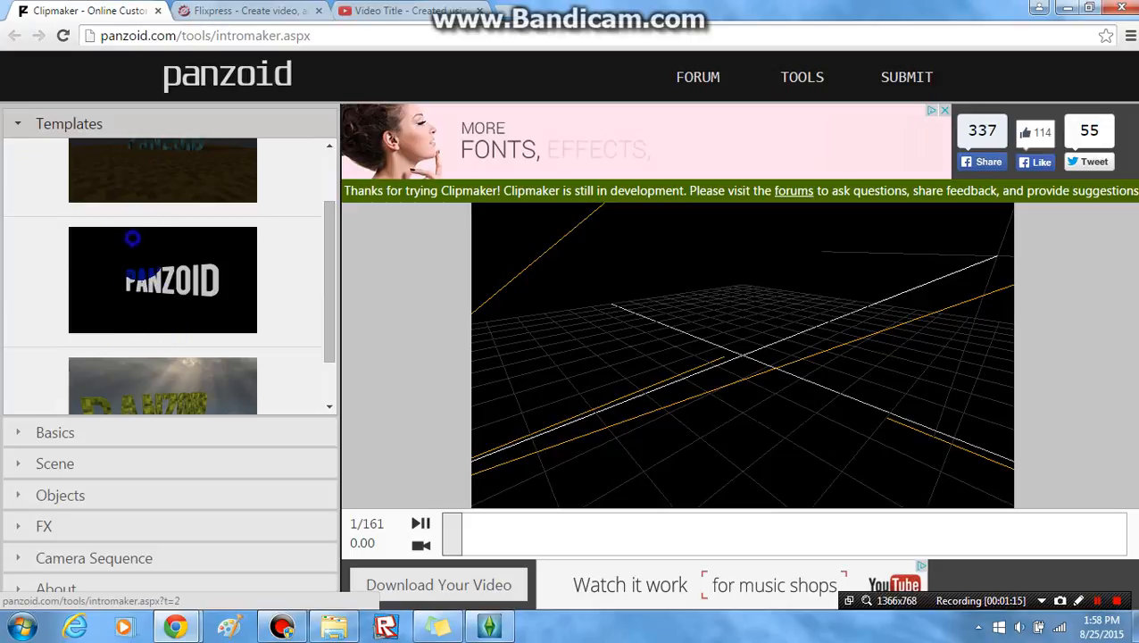
pyautogui.click(162, 279)
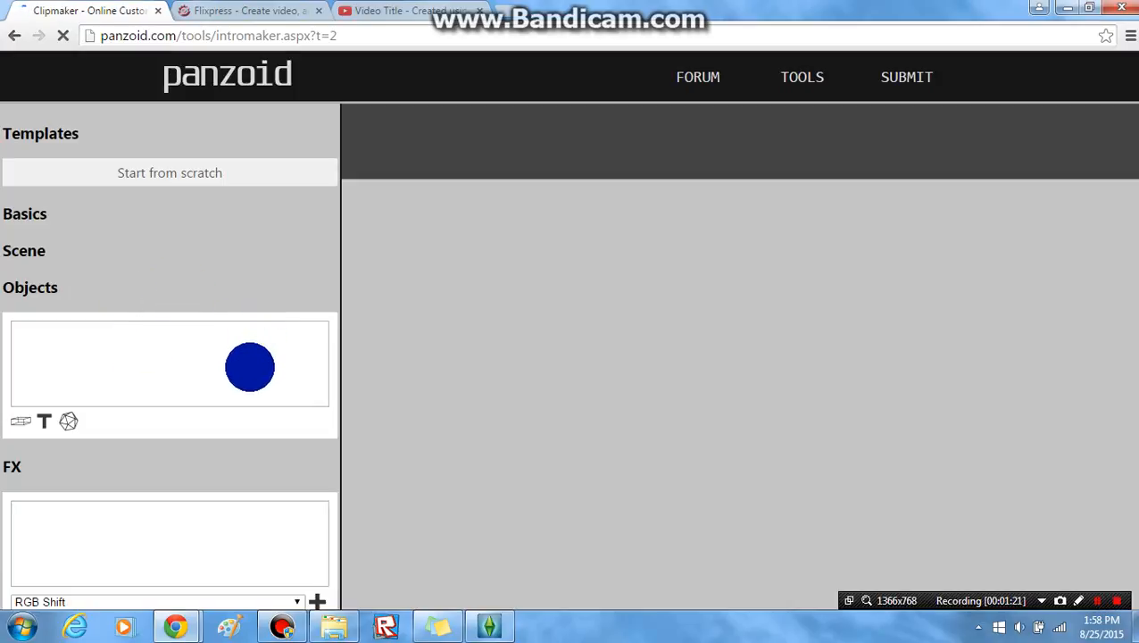
pyautogui.moveTo(250, 366); pyautogui.dragTo(226, 249)
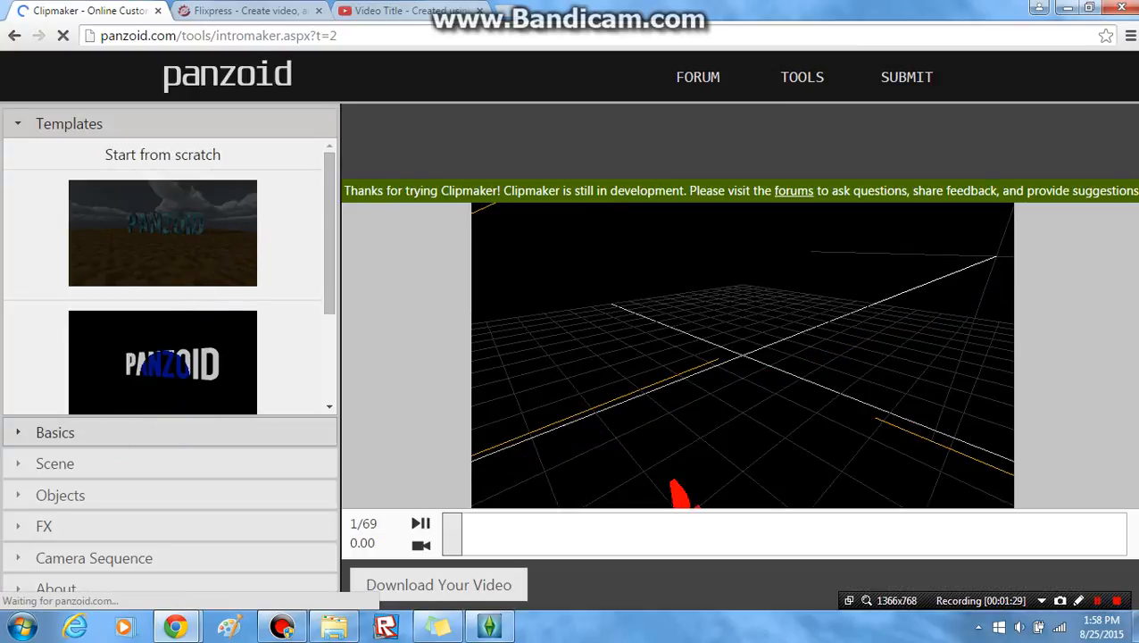
pyautogui.click(55, 433)
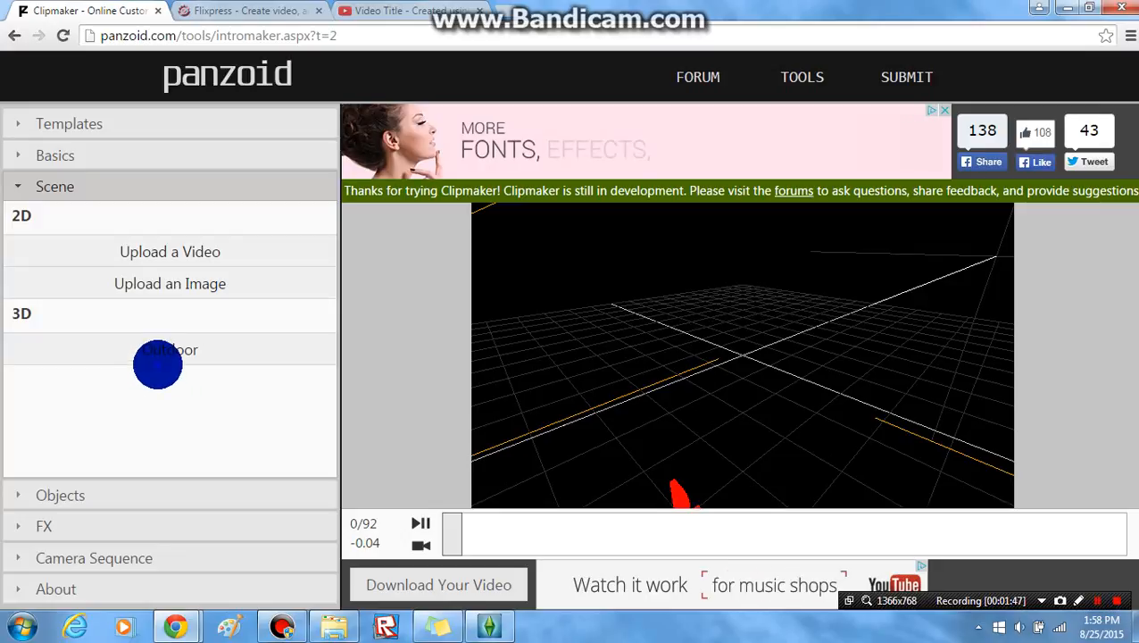
# Step: Set the scene to Outdoor with the 'space' sky
pyautogui.click(169, 349)
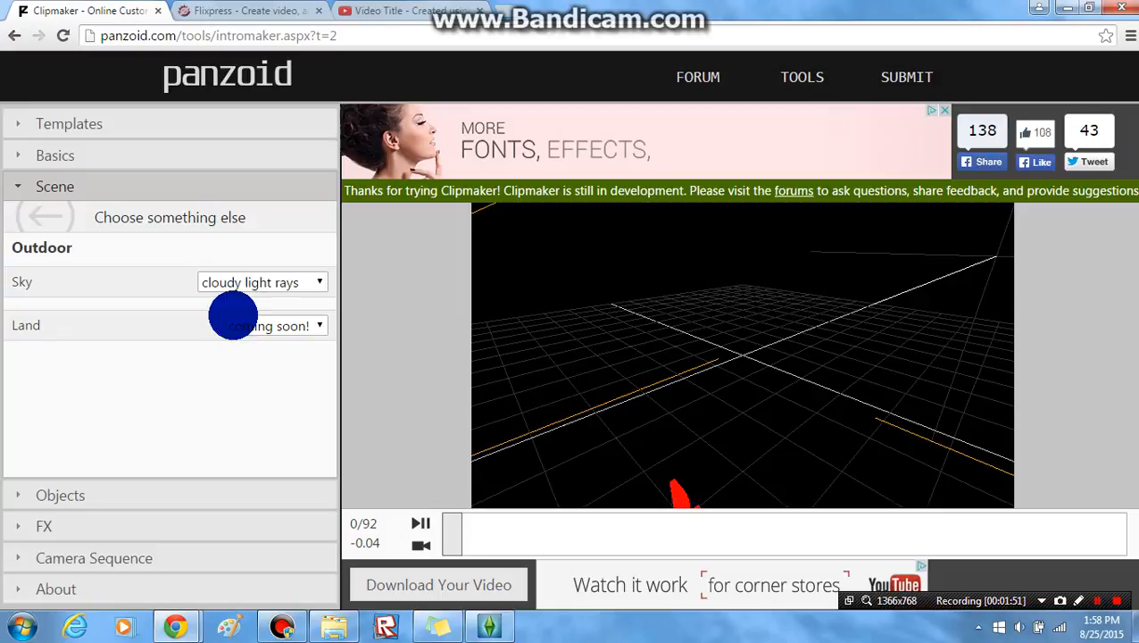
pyautogui.moveTo(265, 346)
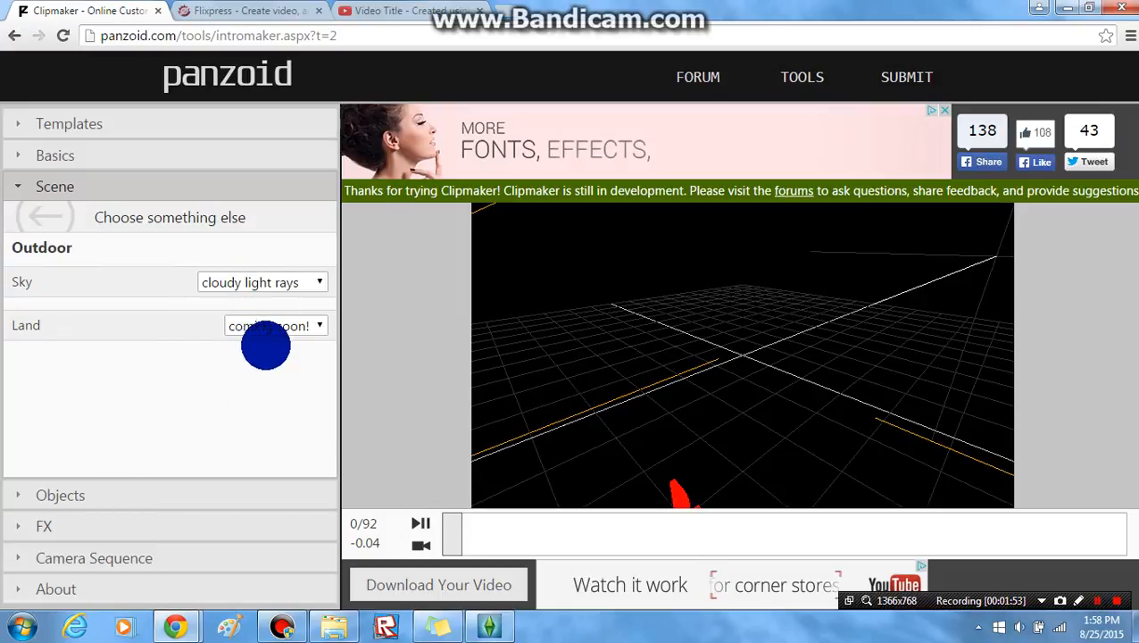
pyautogui.moveTo(278, 282)
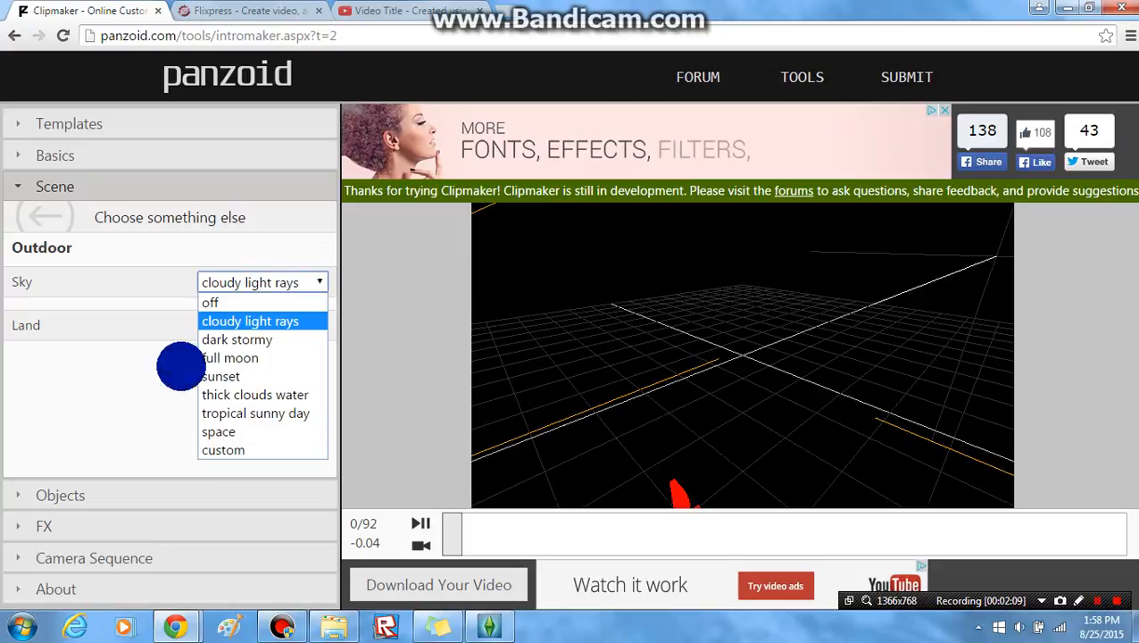
pyautogui.moveTo(265, 432)
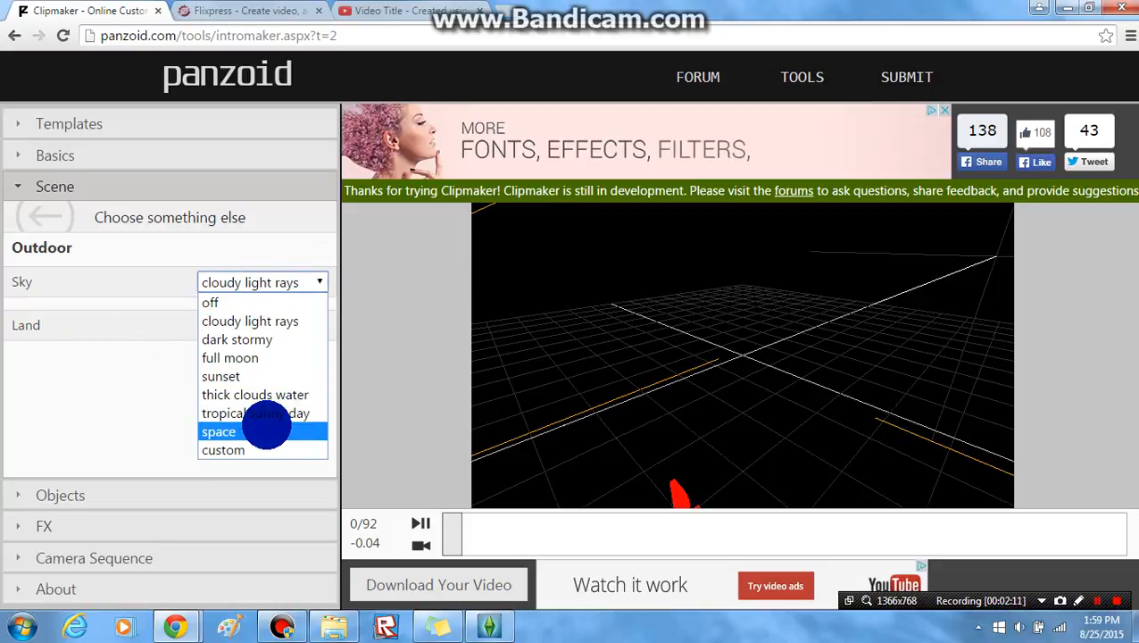
pyautogui.click(219, 431)
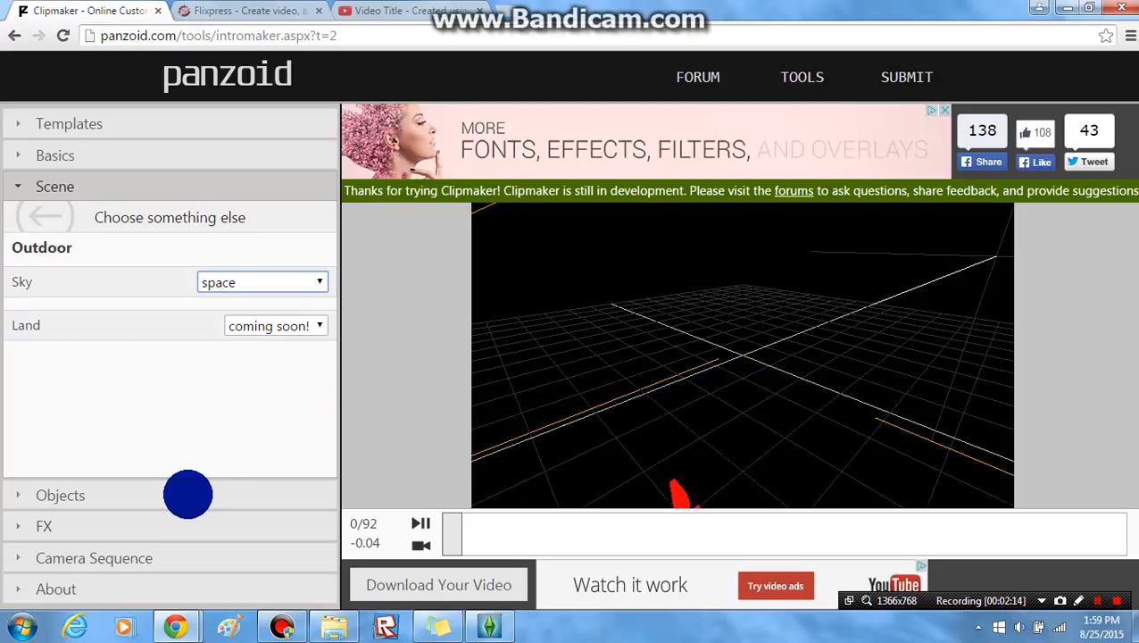
pyautogui.click(60, 495)
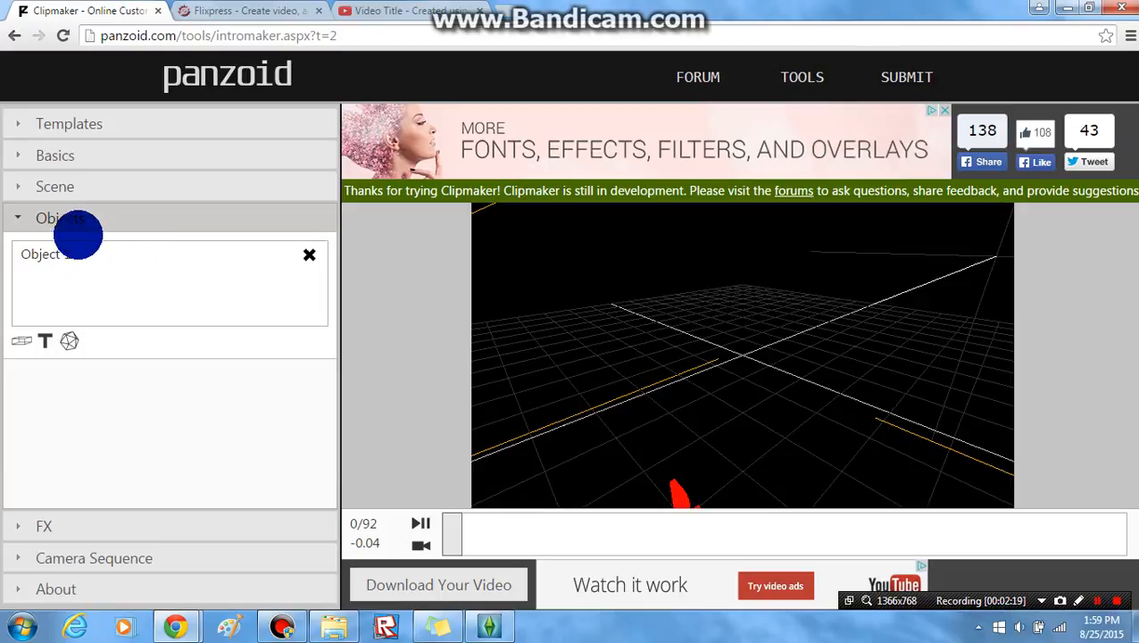
pyautogui.moveTo(63, 255)
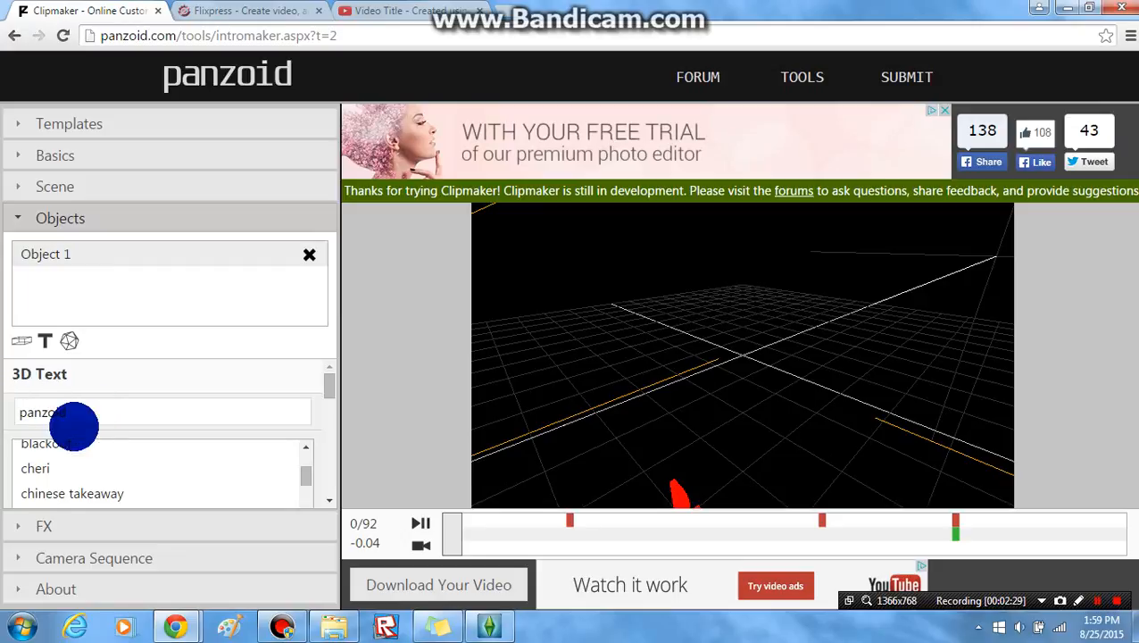
# Step: Change the 3D text to 'Hello!' and scroll to Object 1's appearance and colour settings
pyautogui.click(160, 412)
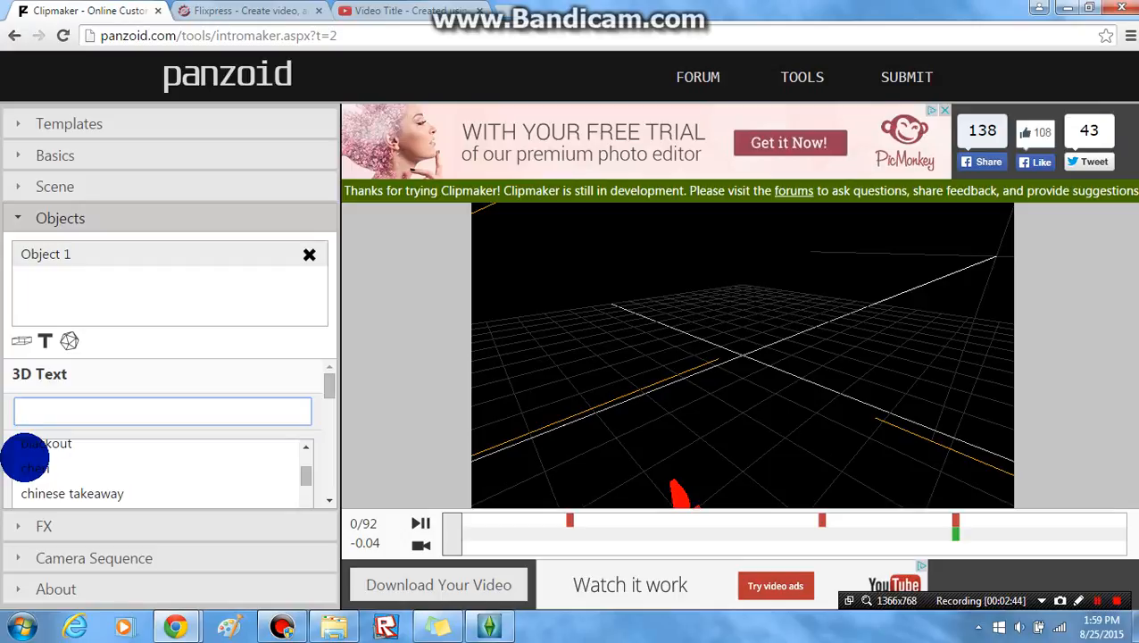
pyautogui.write('Hello~')
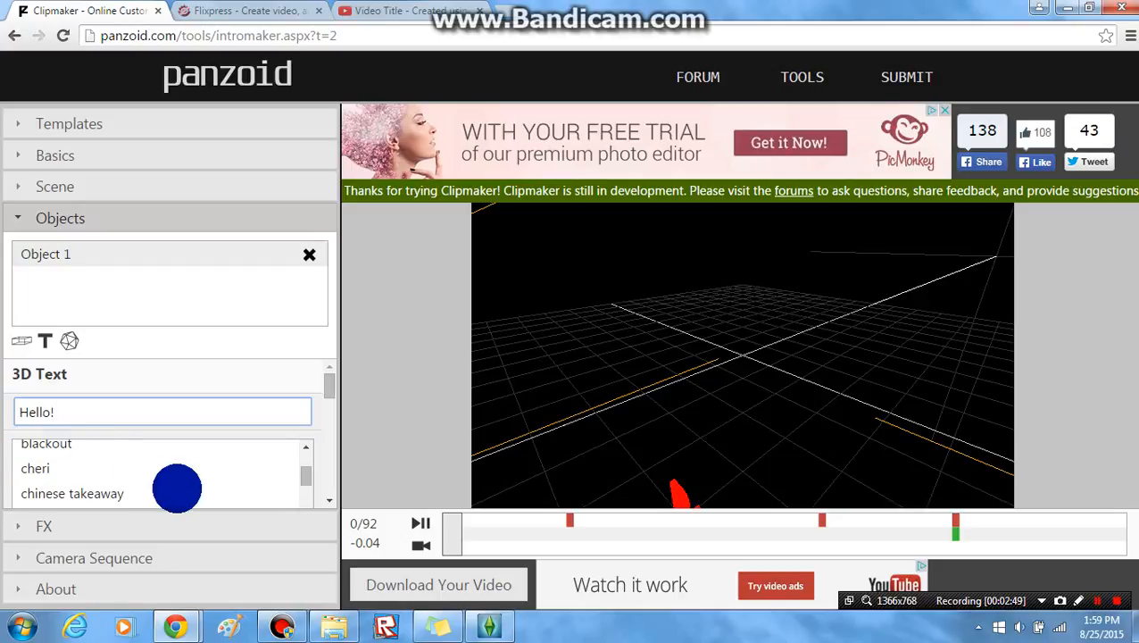
pyautogui.click(44, 526)
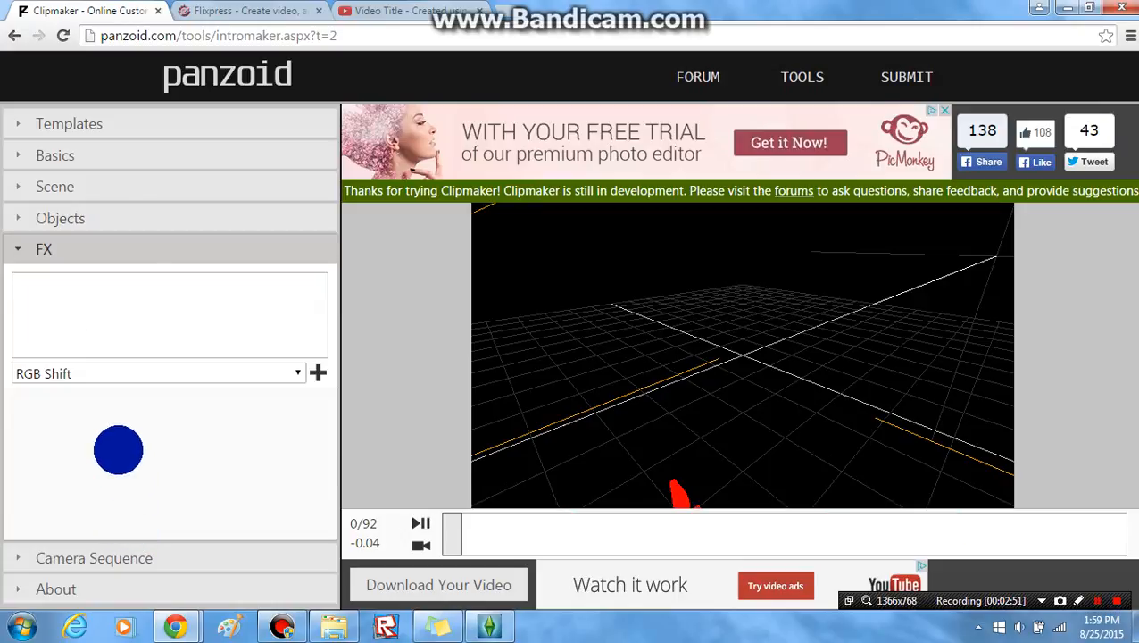
pyautogui.moveTo(110, 554)
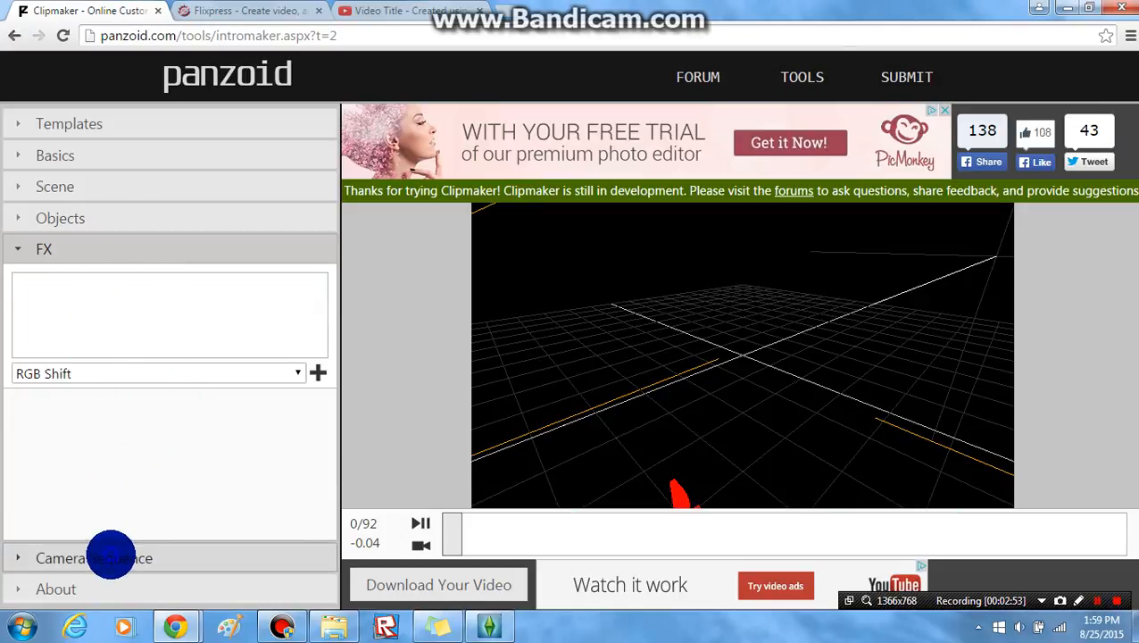
pyautogui.click(94, 557)
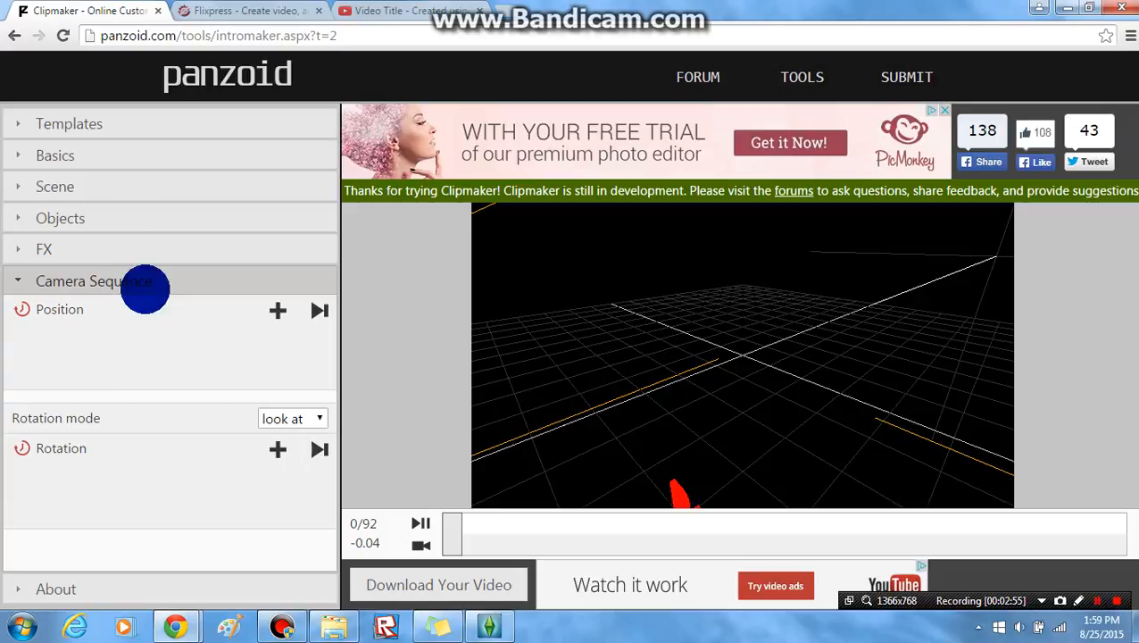
pyautogui.moveTo(116, 216)
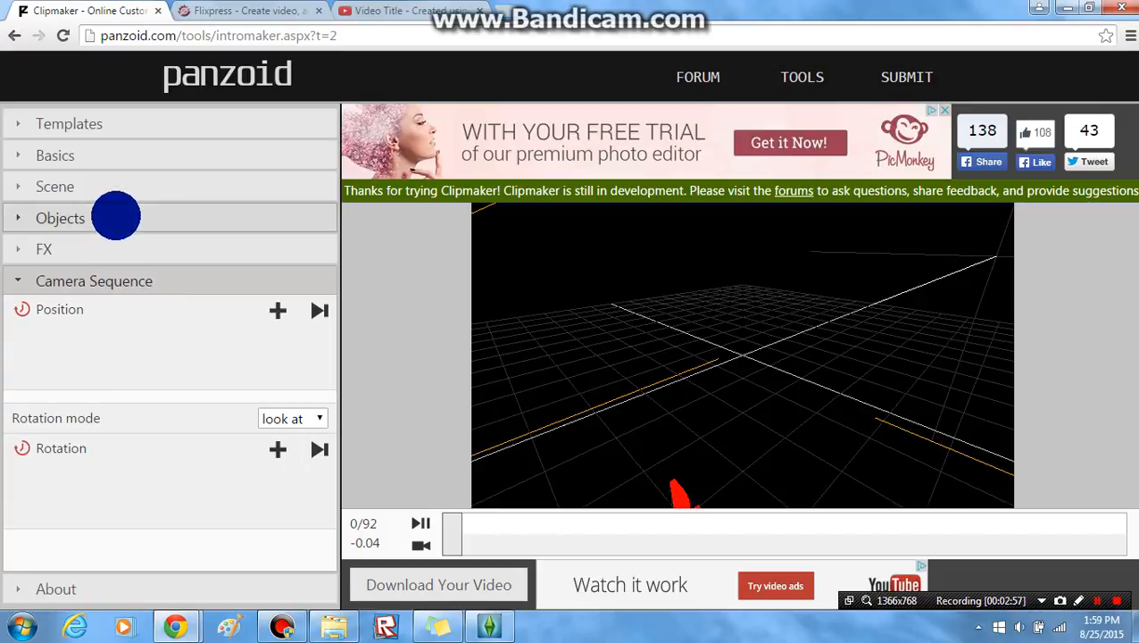
pyautogui.click(59, 217)
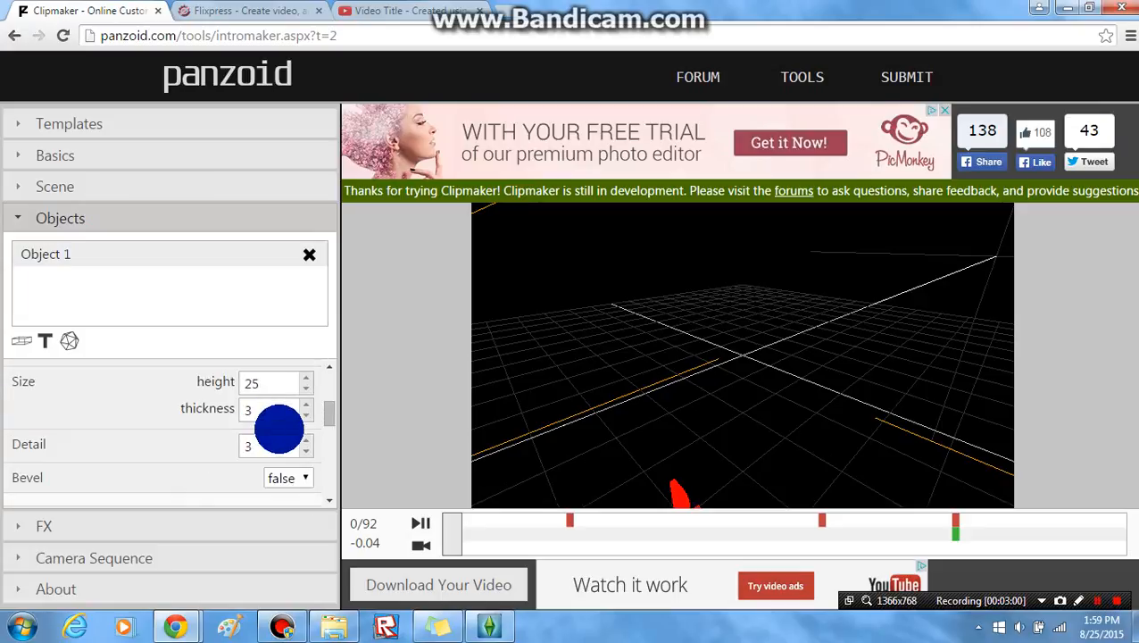
pyautogui.scroll(-3)
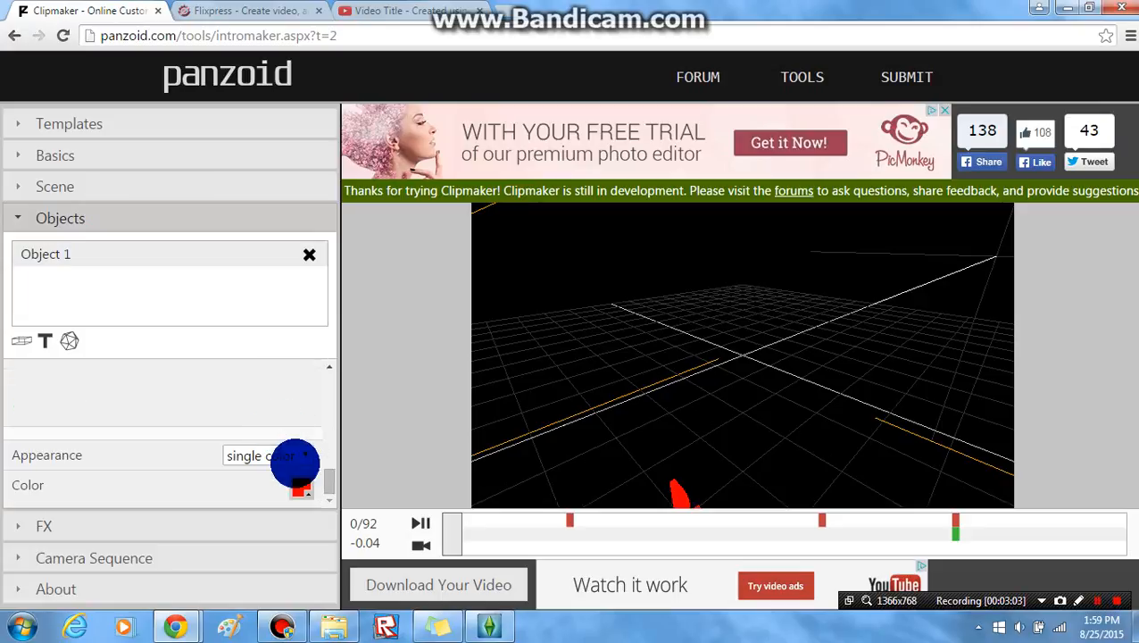
# Step: Pick bright cyan #00d8ff in Object 1's colour picker and confirm
pyautogui.click(301, 485)
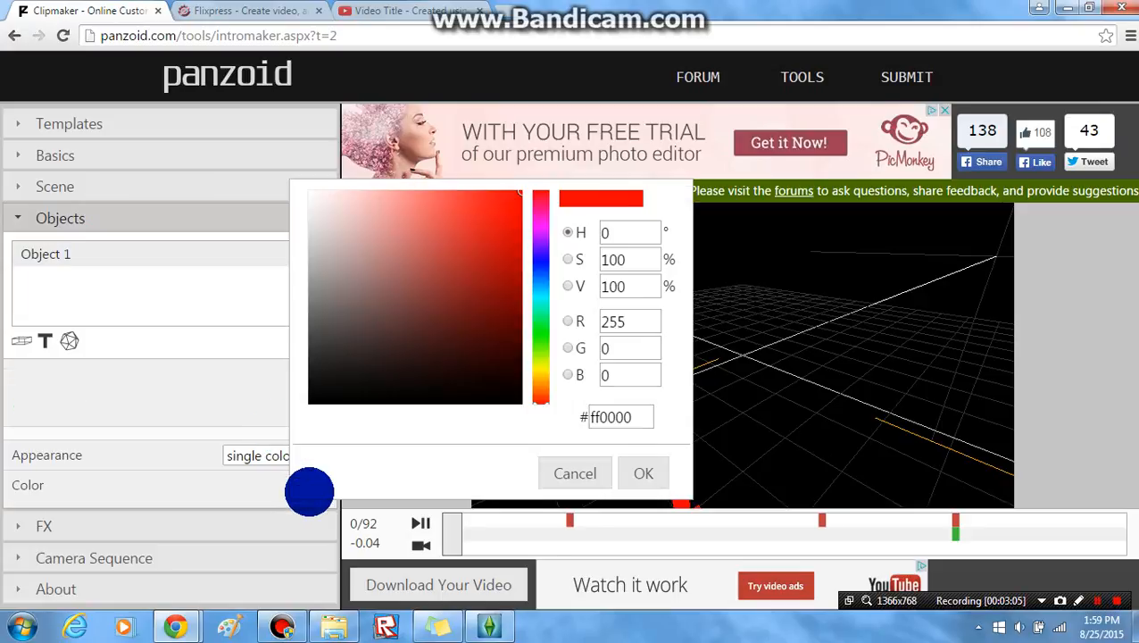
pyautogui.moveTo(310, 491); pyautogui.dragTo(527, 205)
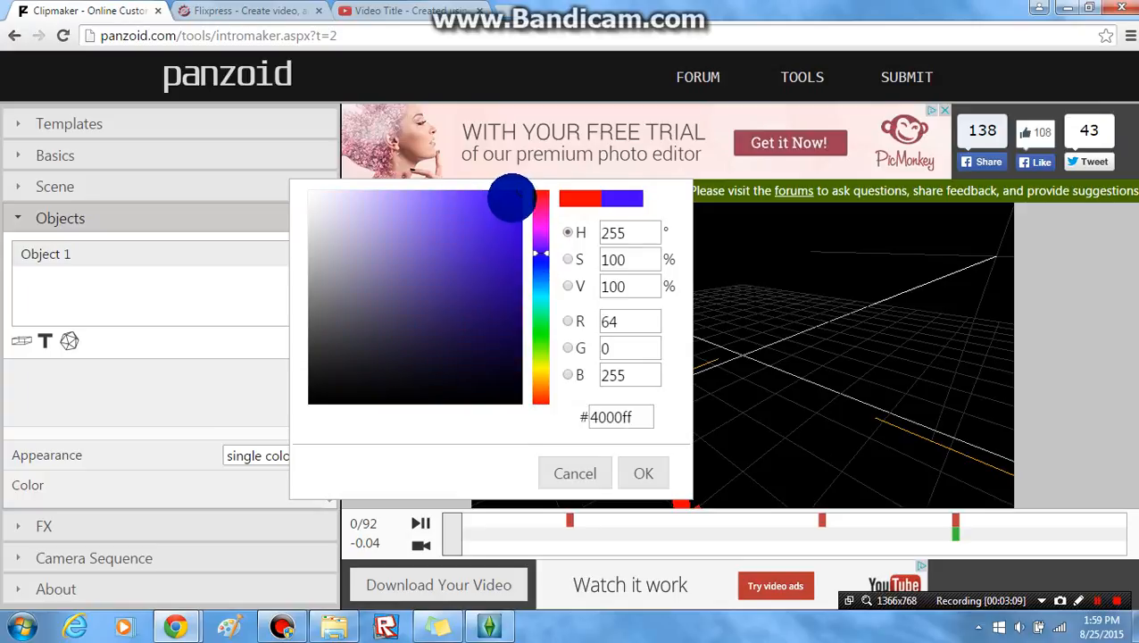
pyautogui.moveTo(511, 199); pyautogui.dragTo(464, 194)
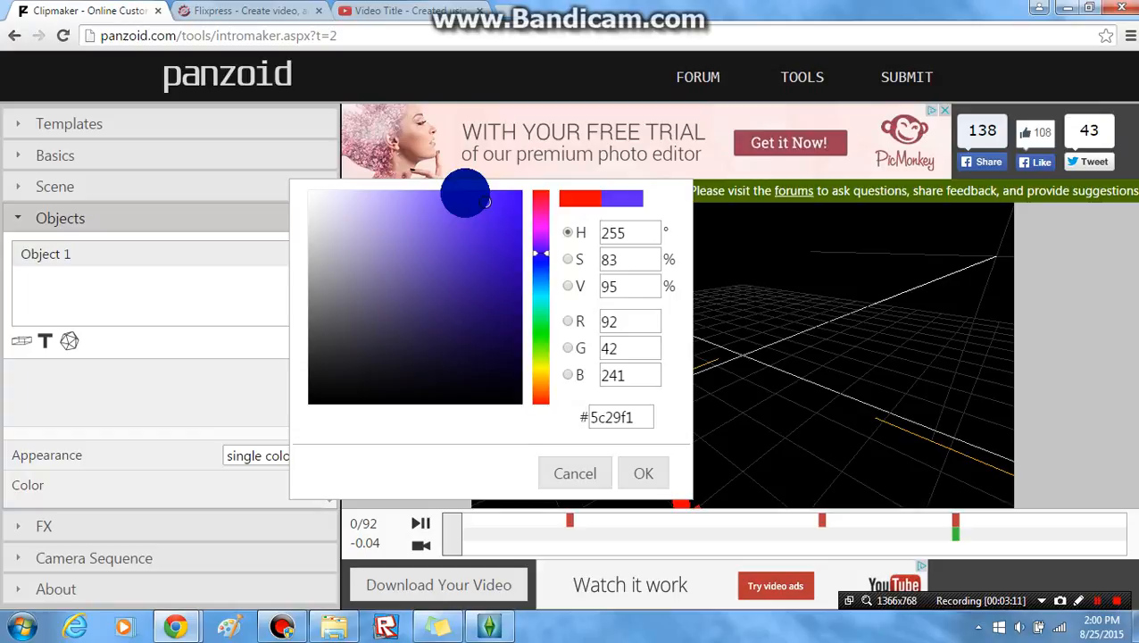
pyautogui.moveTo(464, 196); pyautogui.dragTo(509, 285)
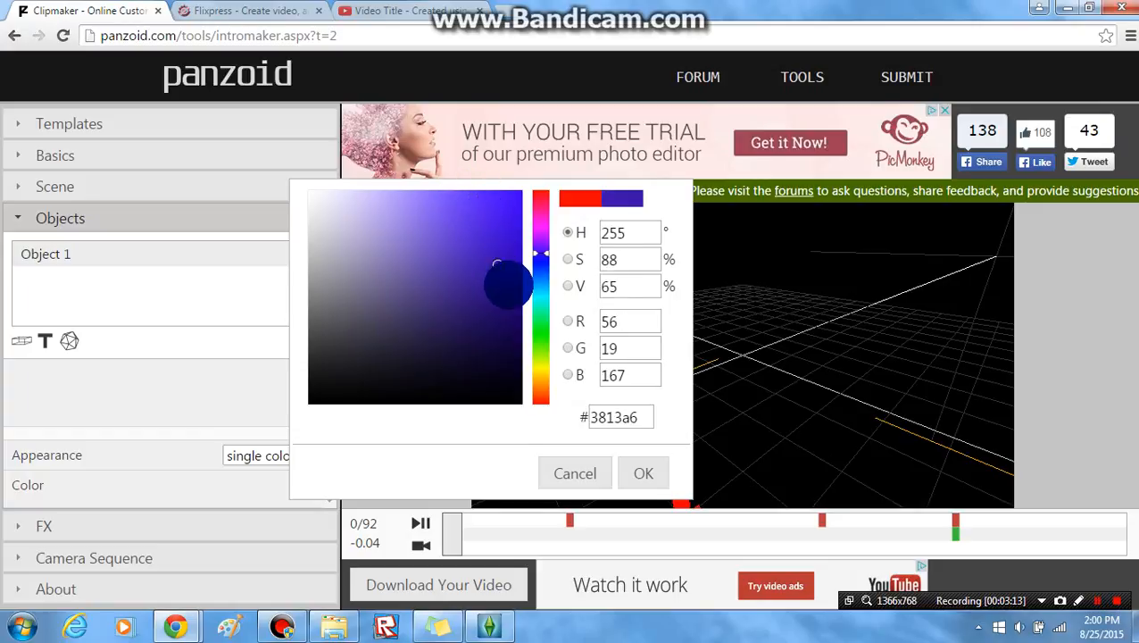
pyautogui.moveTo(509, 286); pyautogui.dragTo(509, 284)
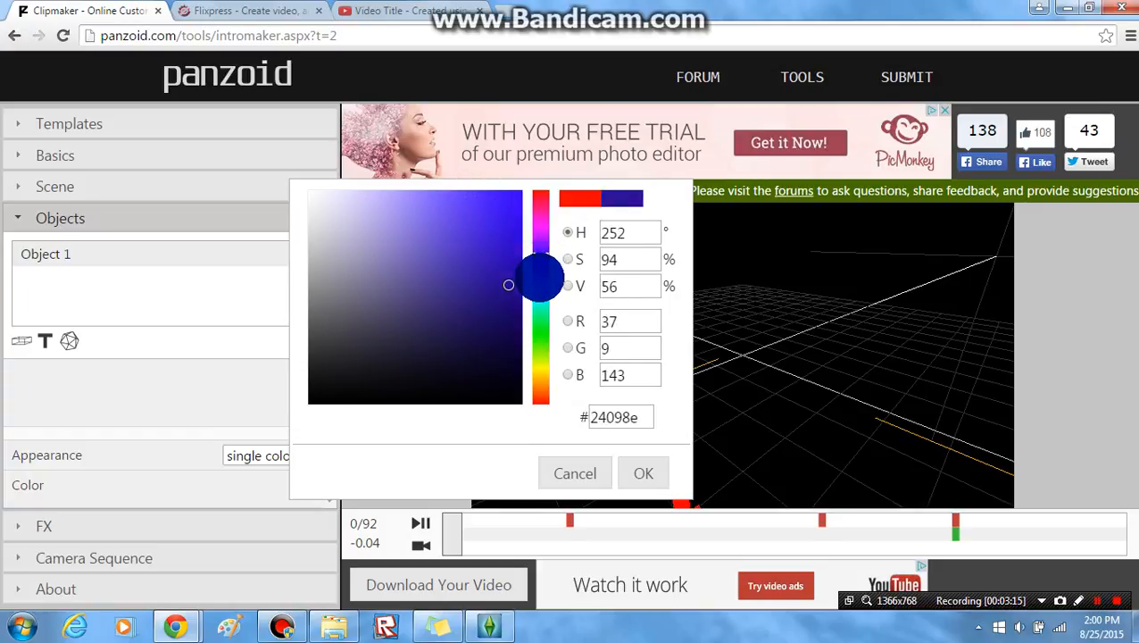
pyautogui.moveTo(540, 273); pyautogui.dragTo(510, 195)
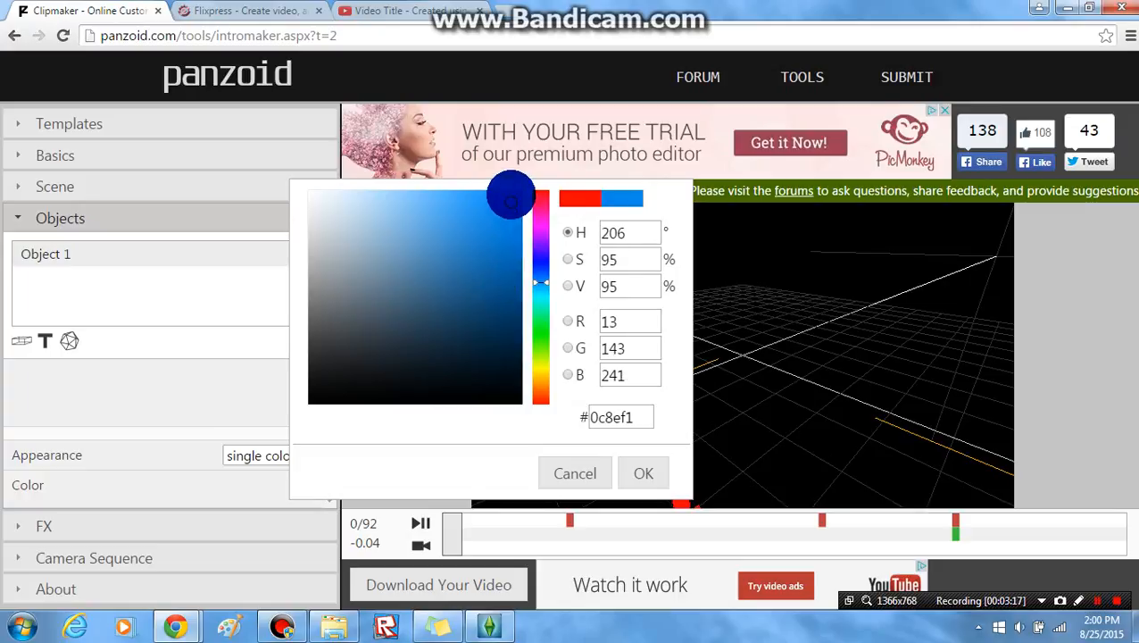
pyautogui.moveTo(511, 196); pyautogui.dragTo(518, 192)
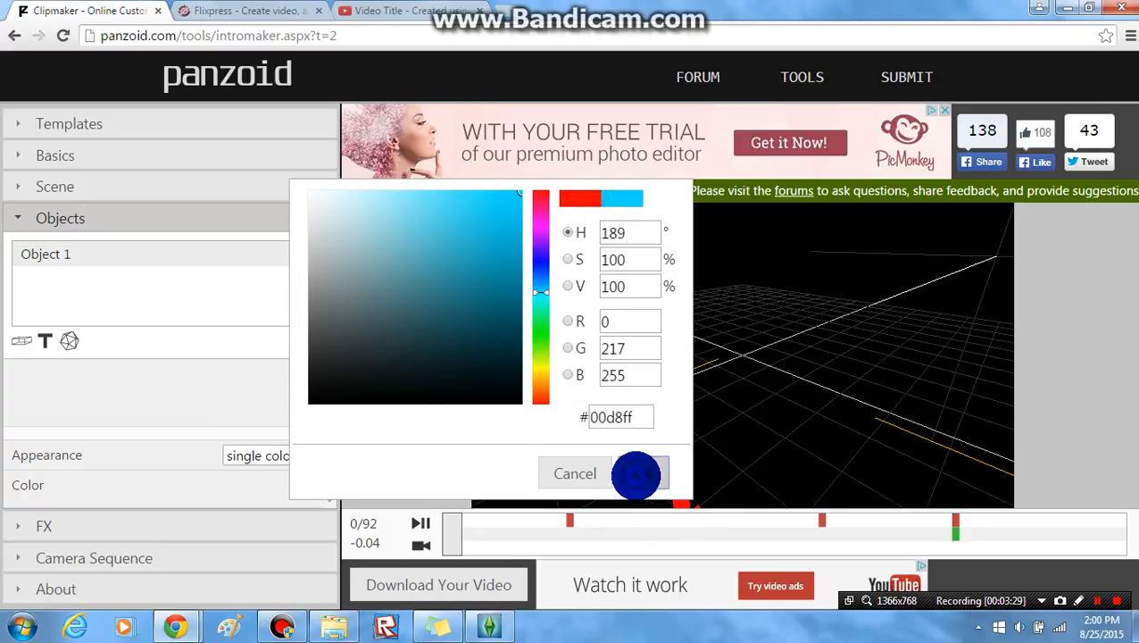
pyautogui.click(635, 473)
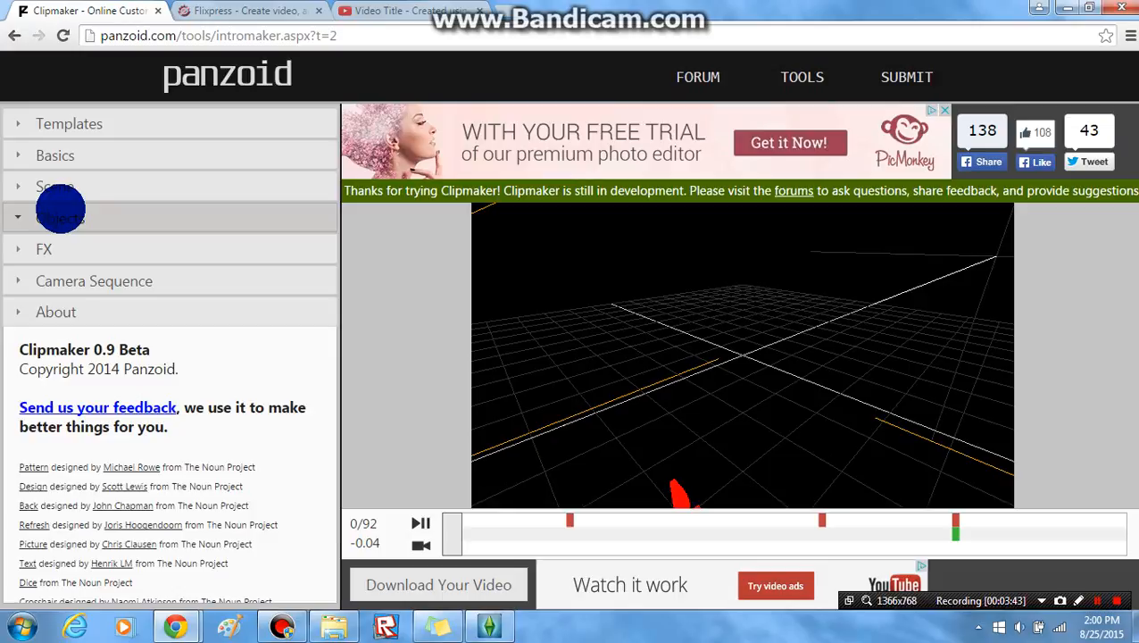
# Step: Set the Sky dropdown to custom and view the Left through Back image slots
pyautogui.click(60, 217)
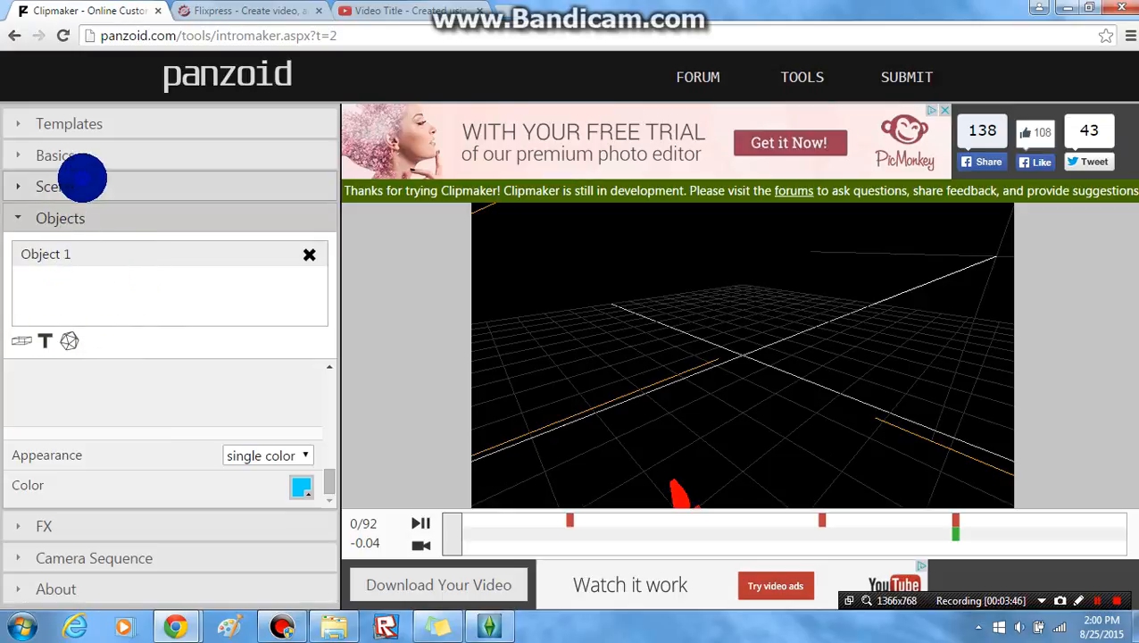
pyautogui.click(54, 186)
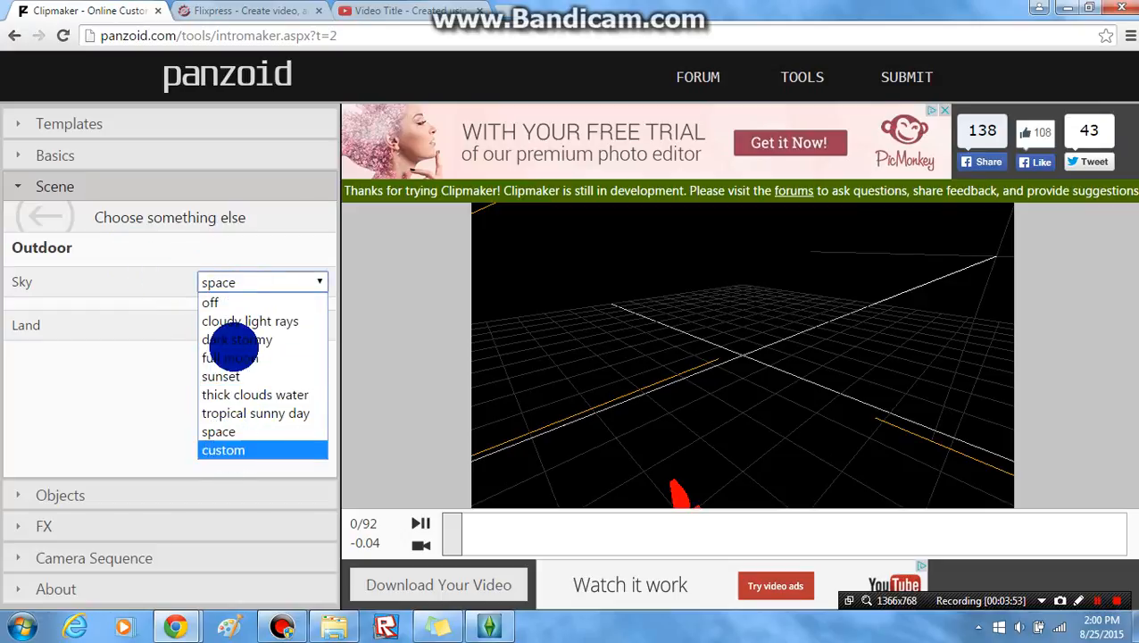
pyautogui.click(223, 450)
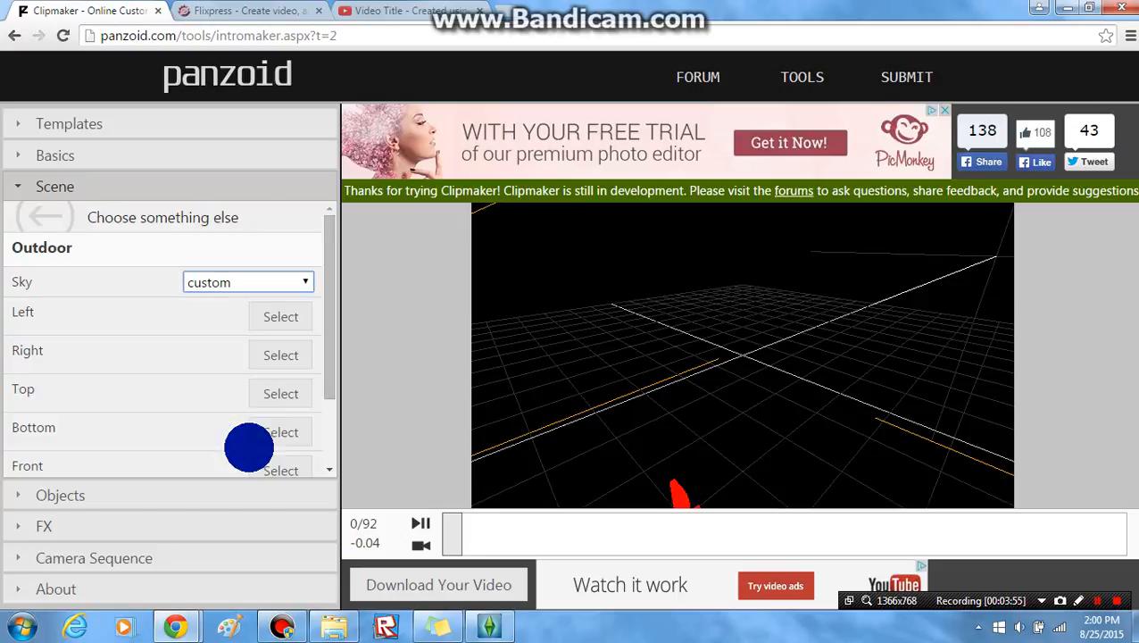
pyautogui.moveTo(217, 338)
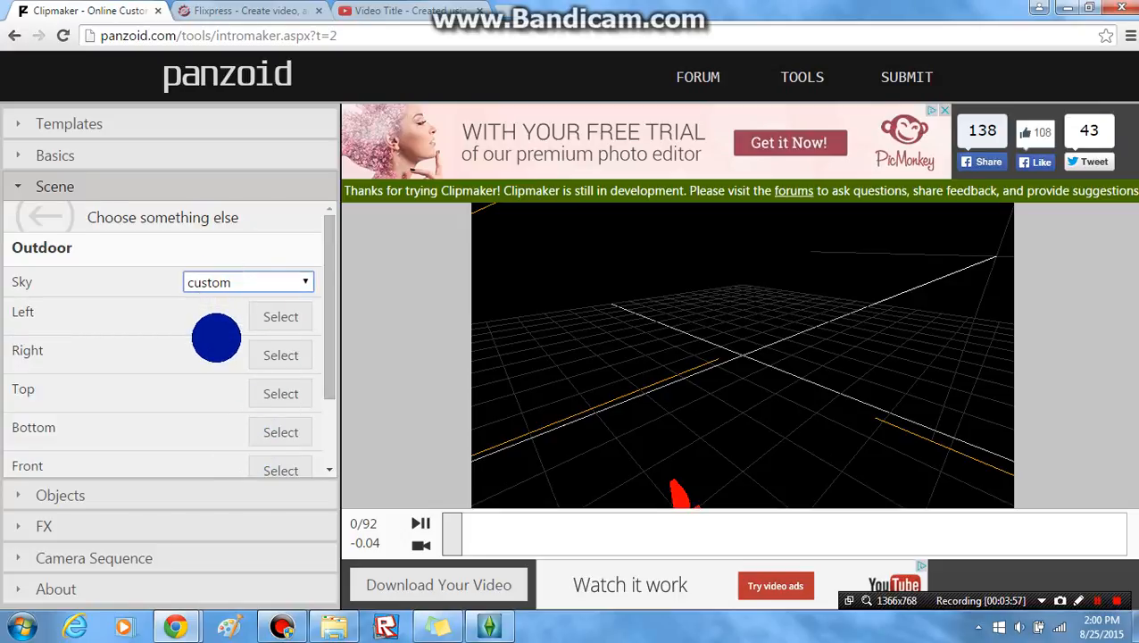
pyautogui.scroll(-3)
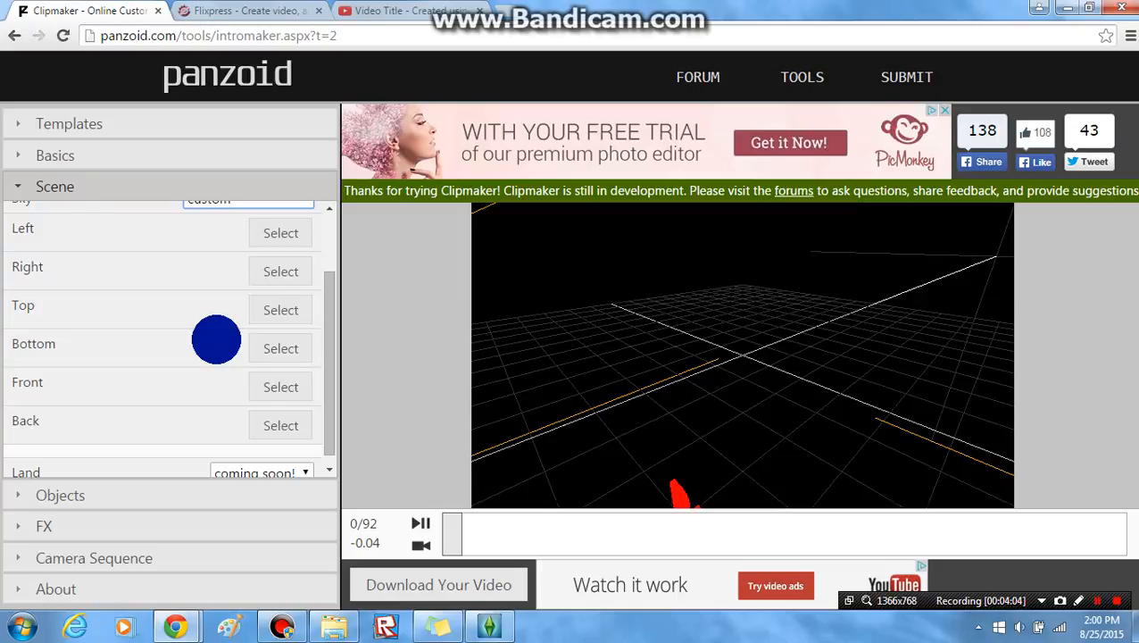
pyautogui.scroll(3)
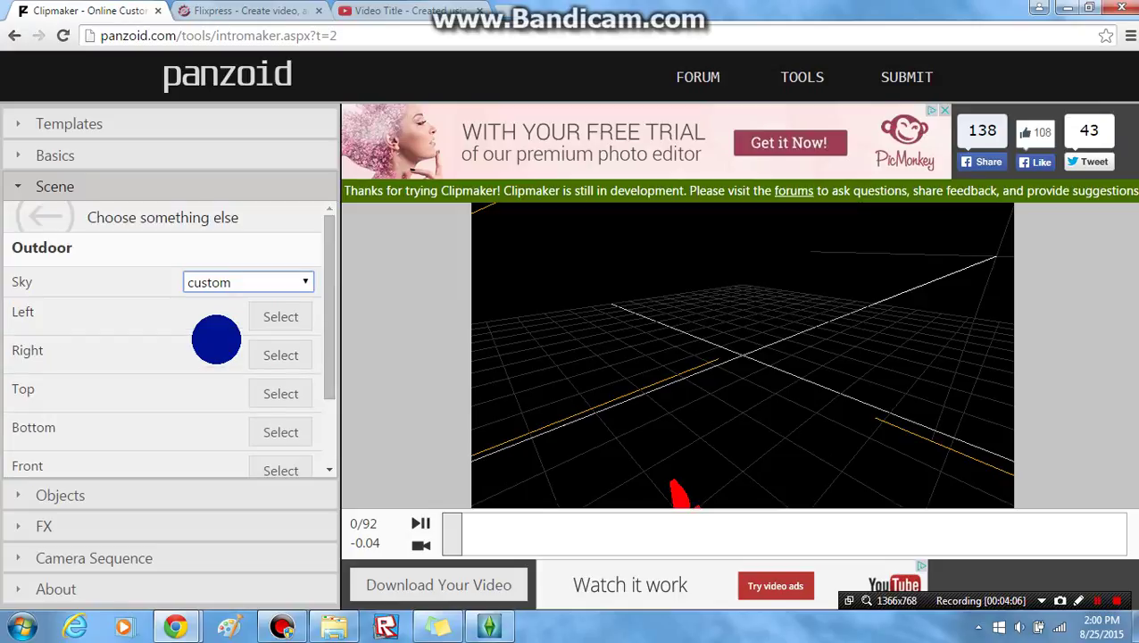
pyautogui.moveTo(216, 340); pyautogui.dragTo(254, 411)
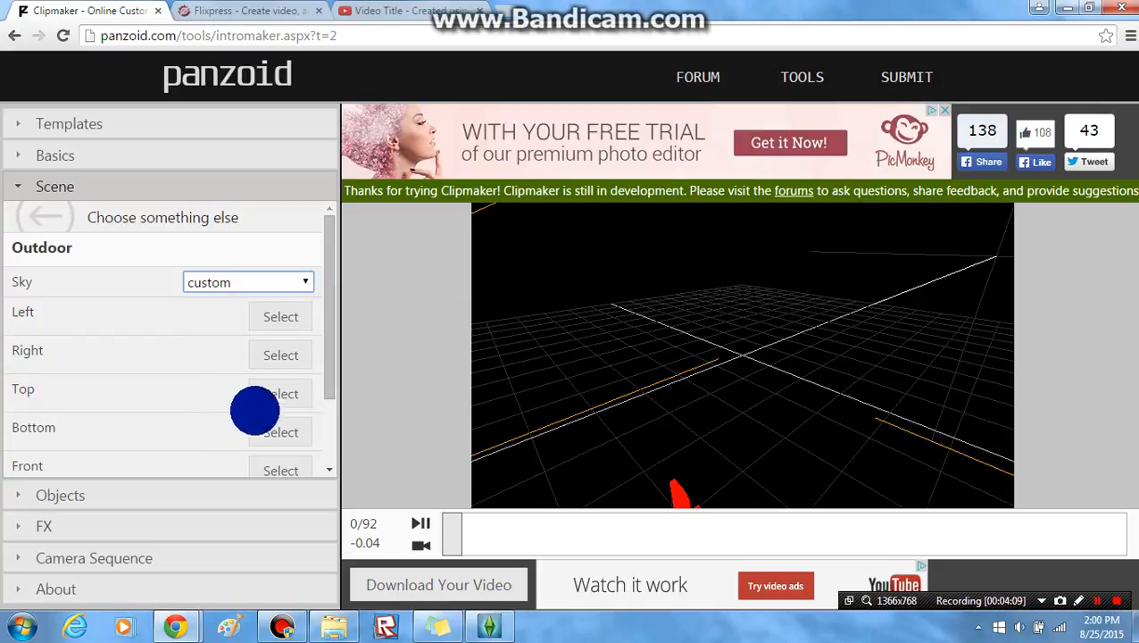
pyautogui.scroll(-3)
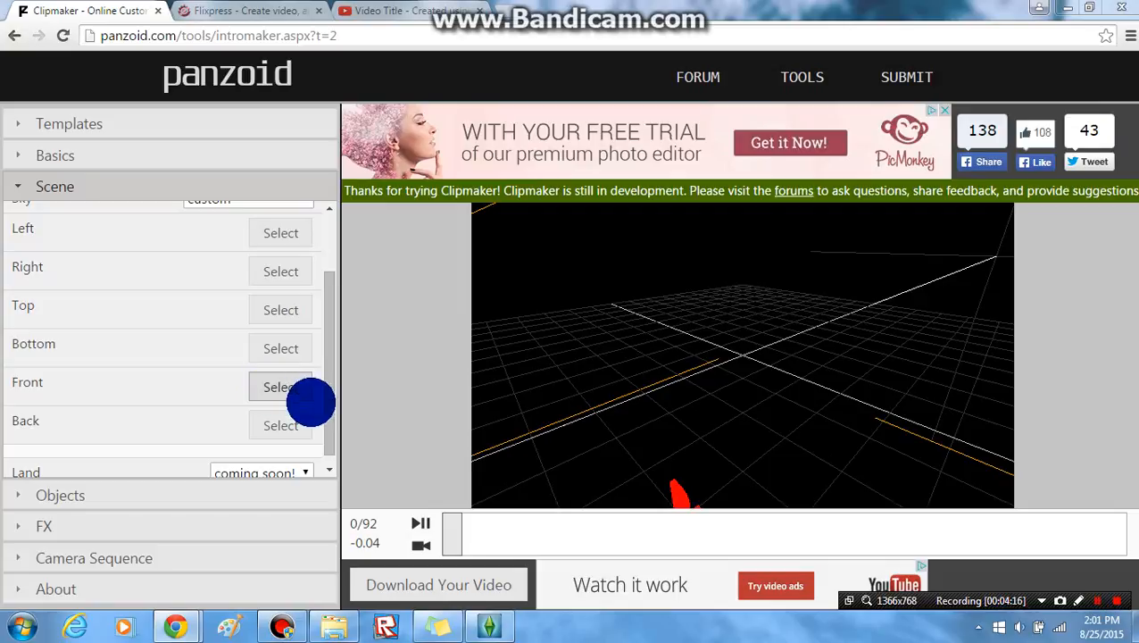
# Step: Browse Downloads and choose an image for the front skybox face
pyautogui.click(280, 387)
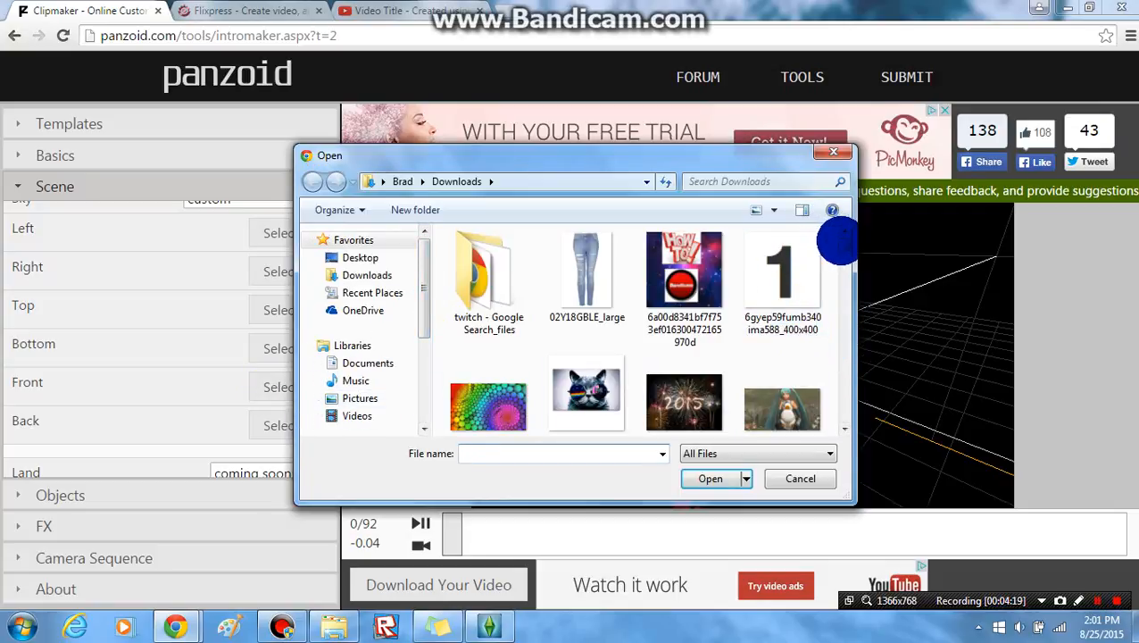
pyautogui.scroll(-3)
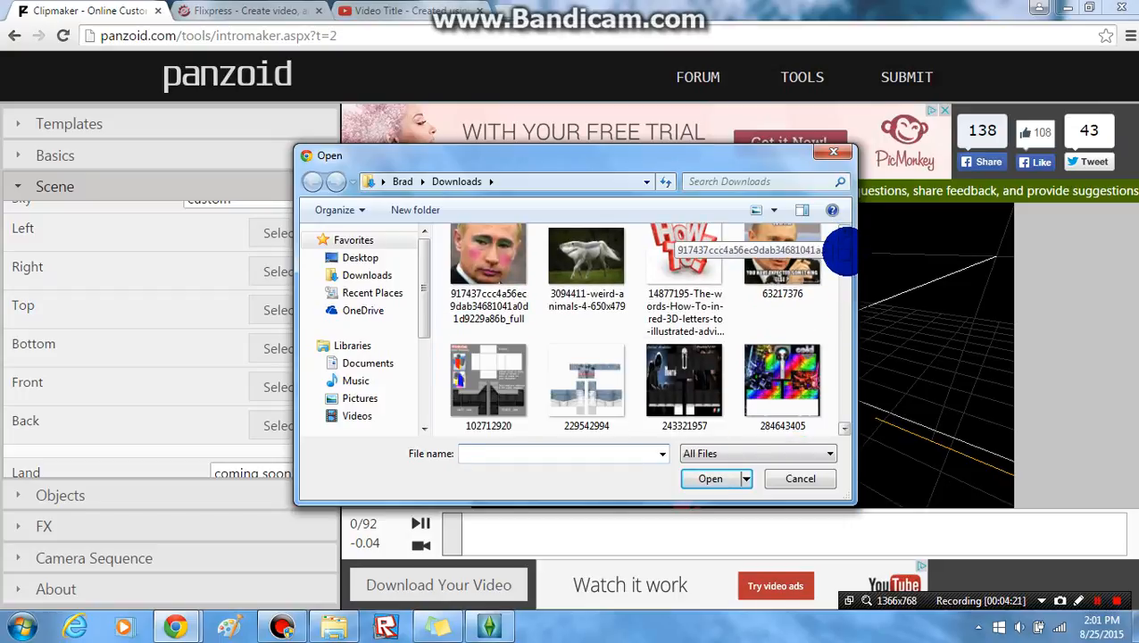
pyautogui.scroll(-3)
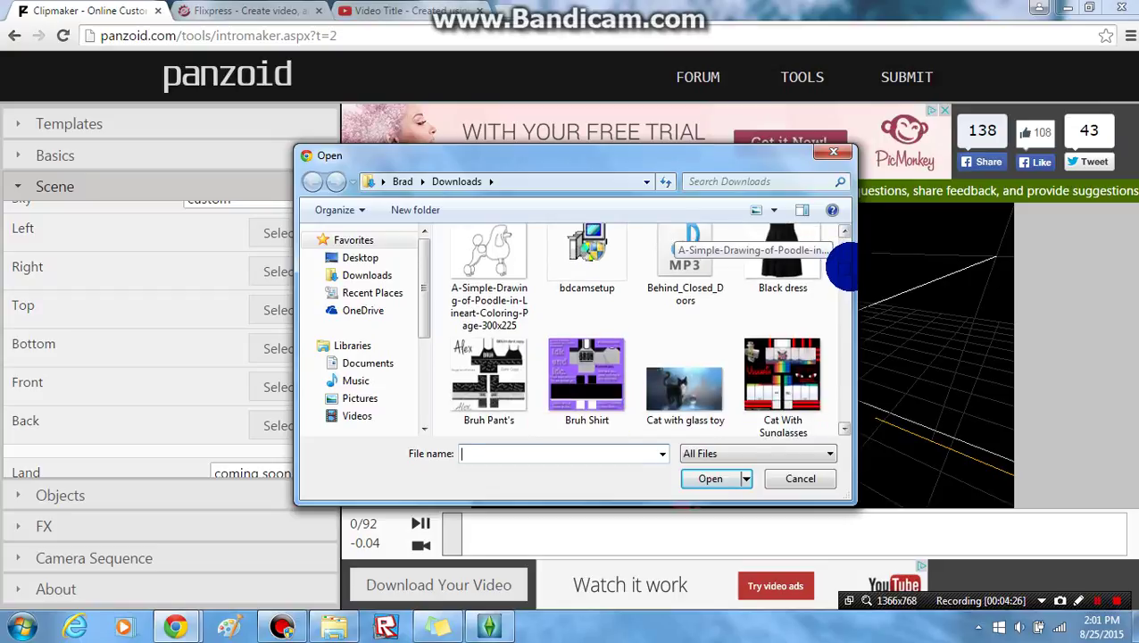
pyautogui.scroll(-3)
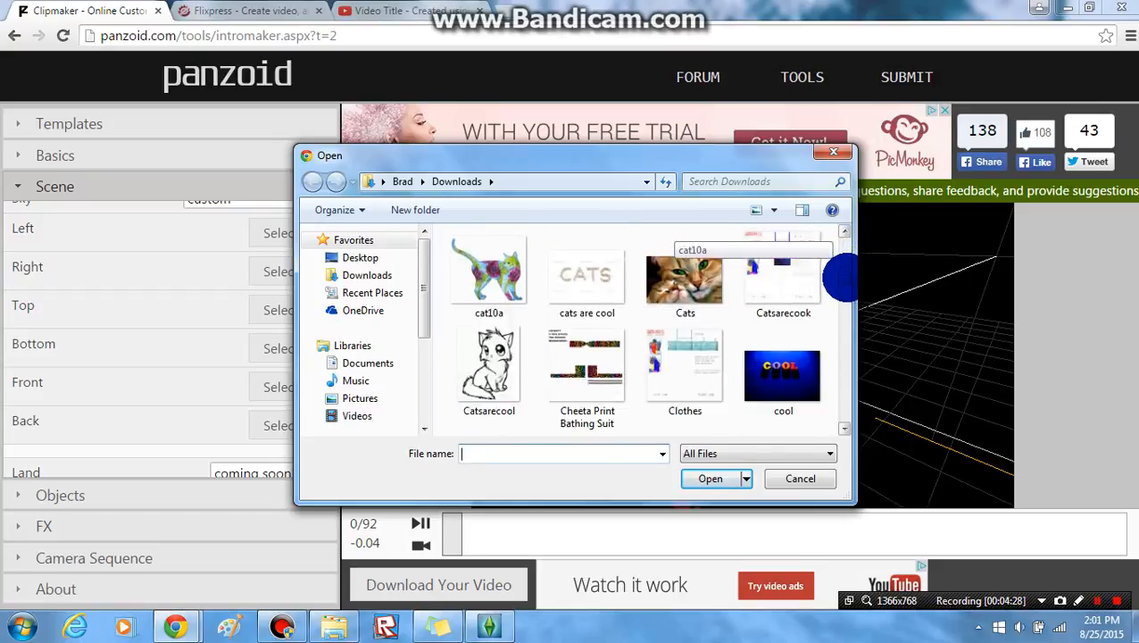
pyautogui.scroll(-3)
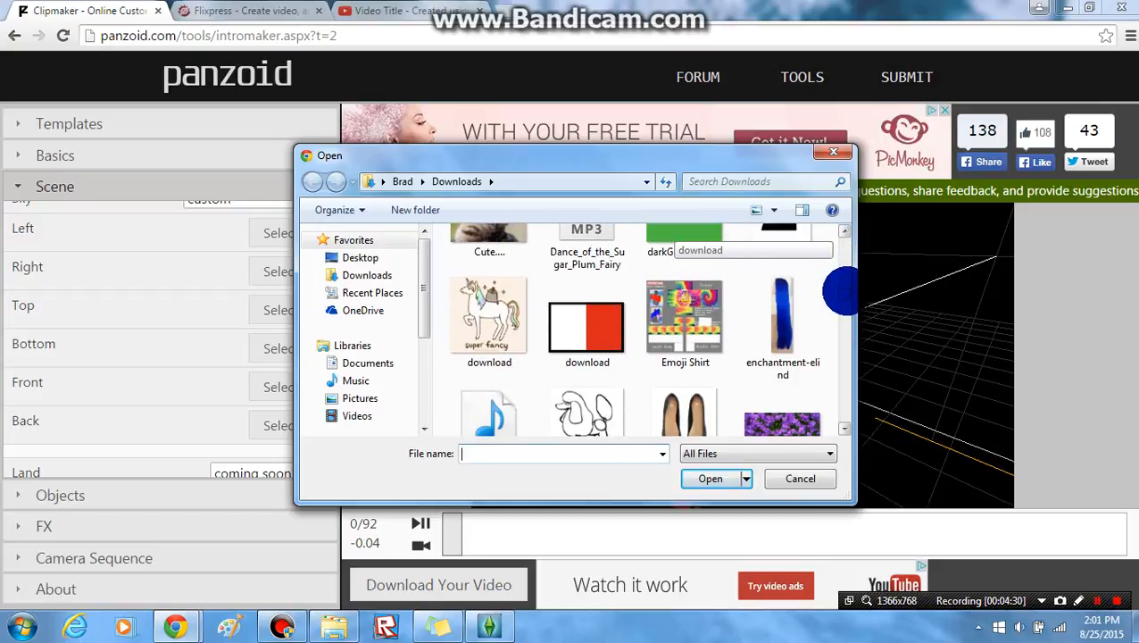
pyautogui.scroll(-3)
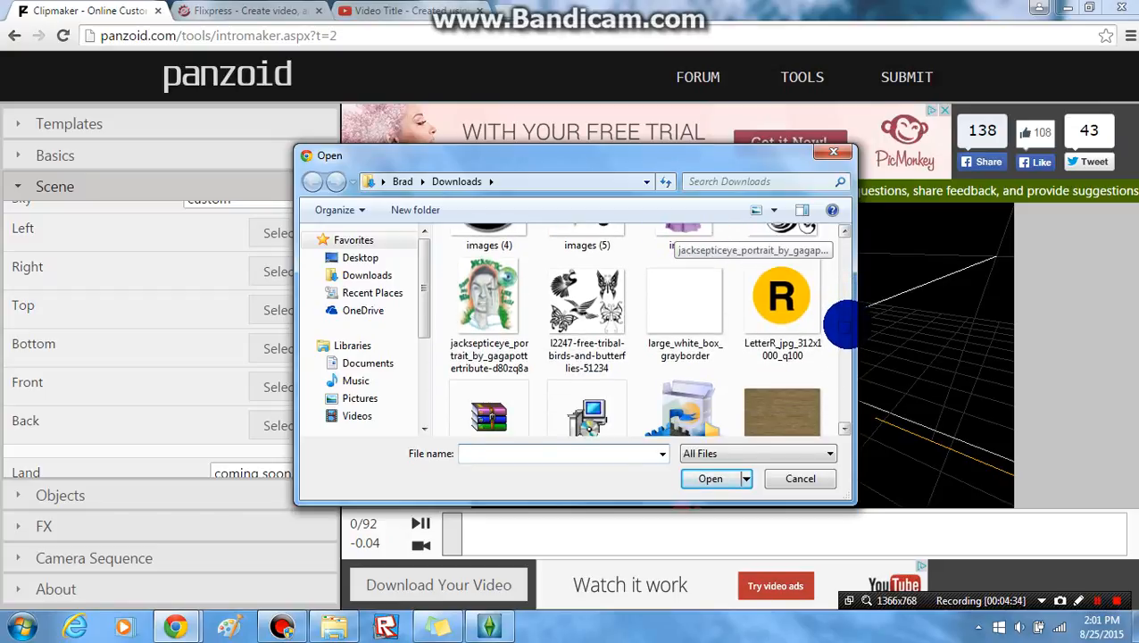
pyautogui.scroll(-3)
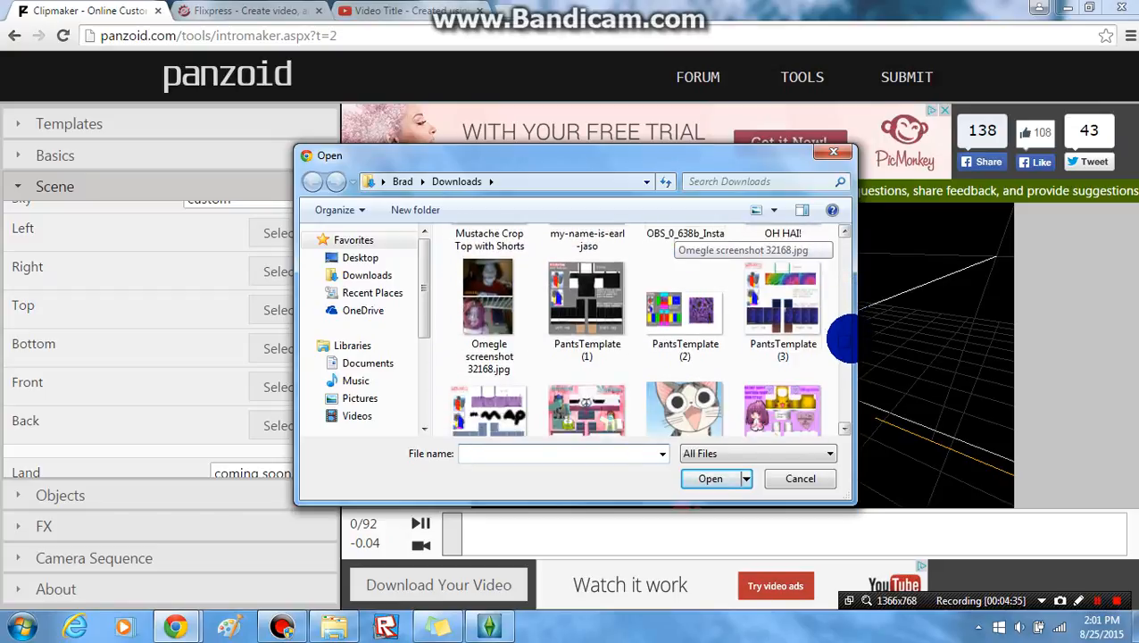
pyautogui.scroll(-3)
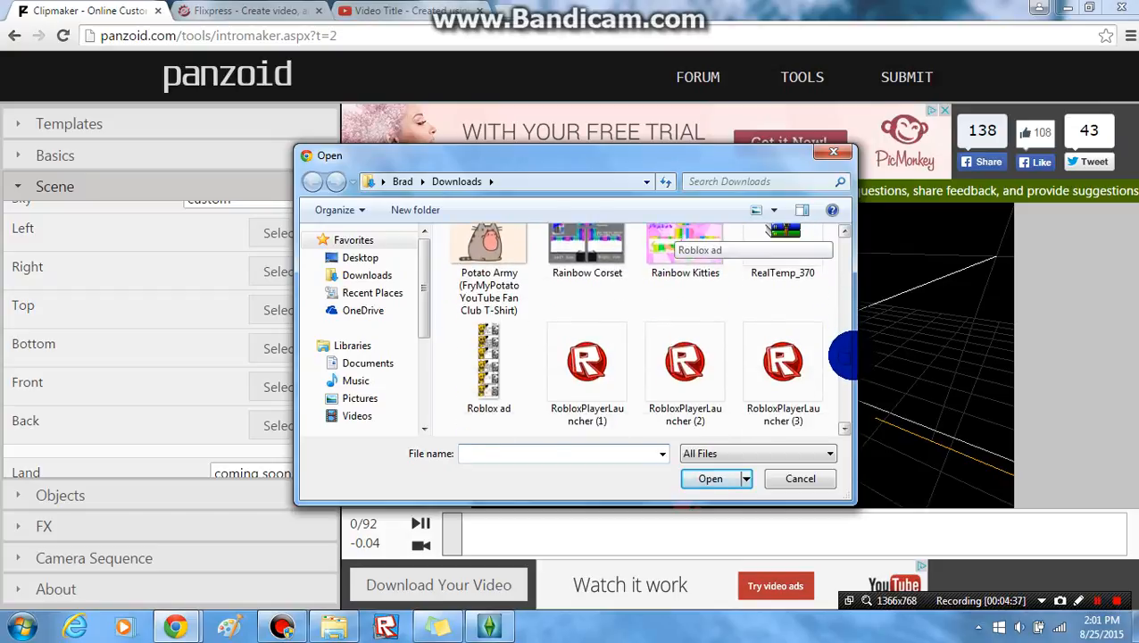
pyautogui.scroll(3)
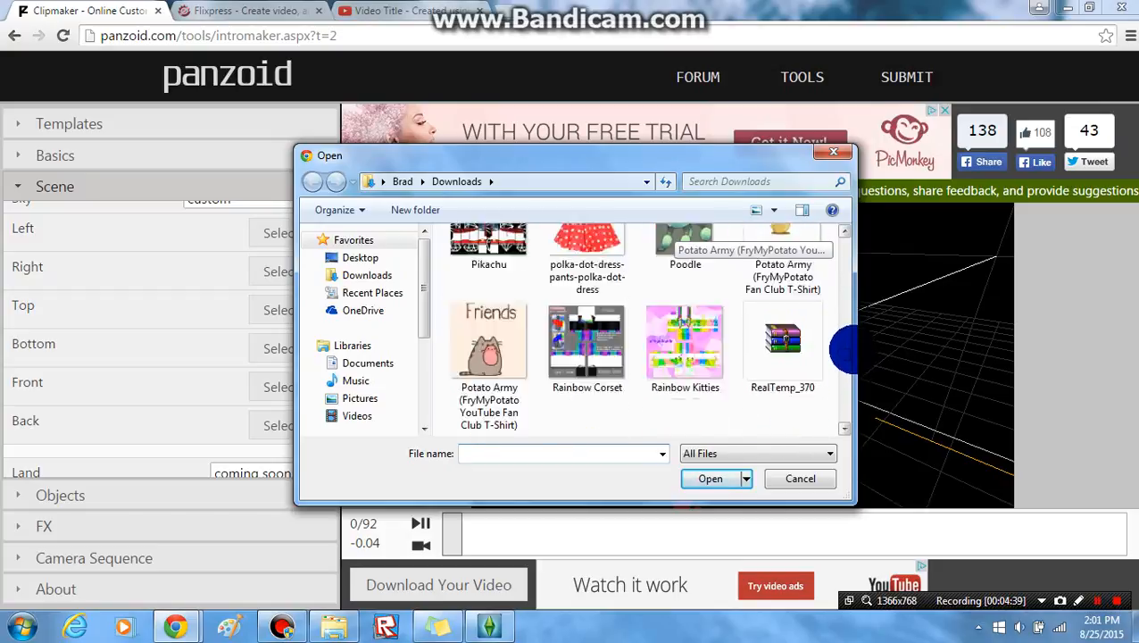
pyautogui.scroll(3)
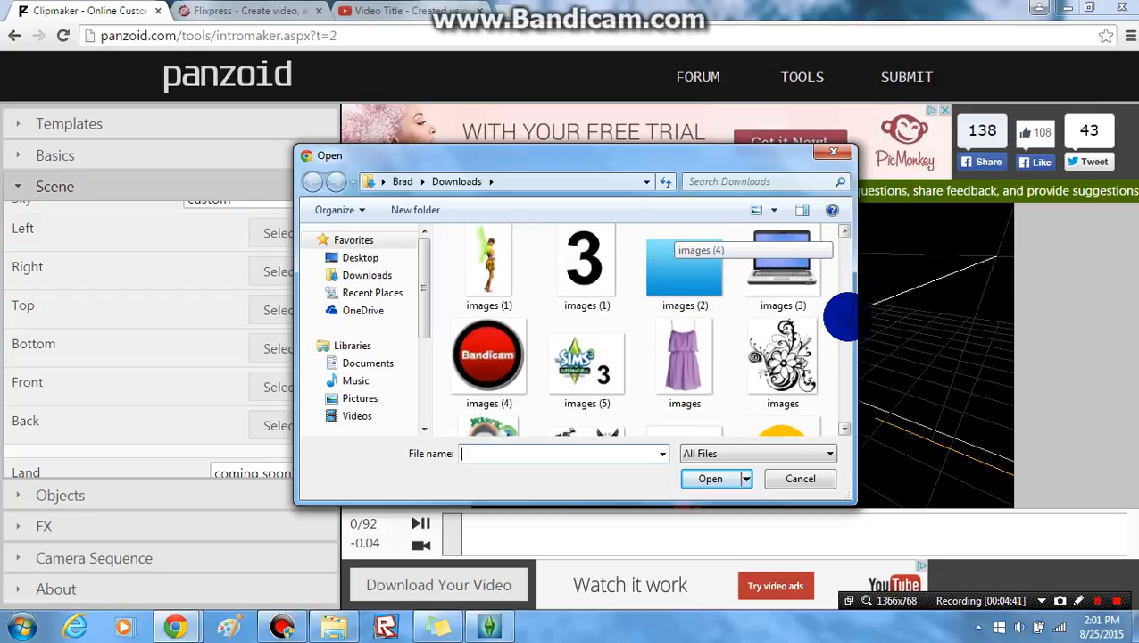
pyautogui.scroll(-3)
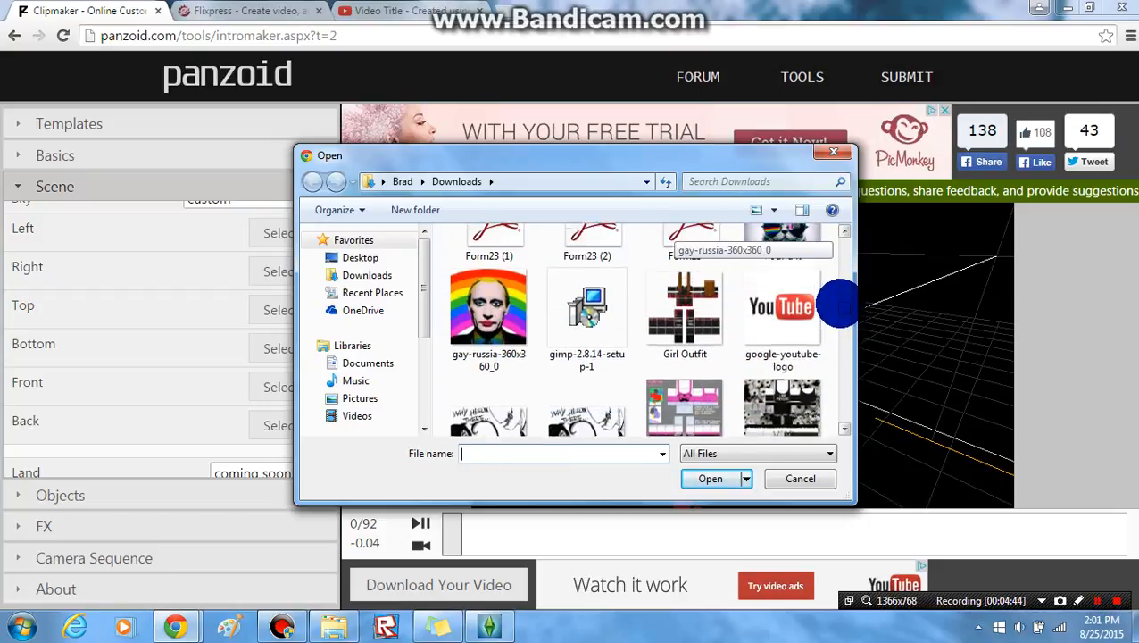
pyautogui.click(799, 479)
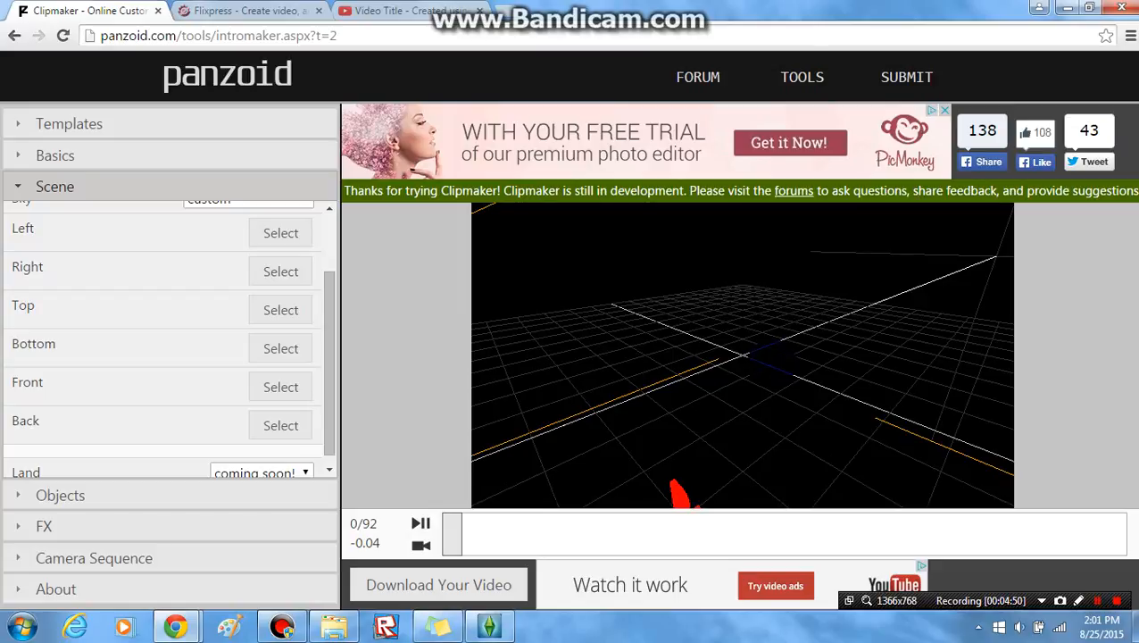
# Step: Browse Downloads for a right skybox face image
pyautogui.click(281, 310)
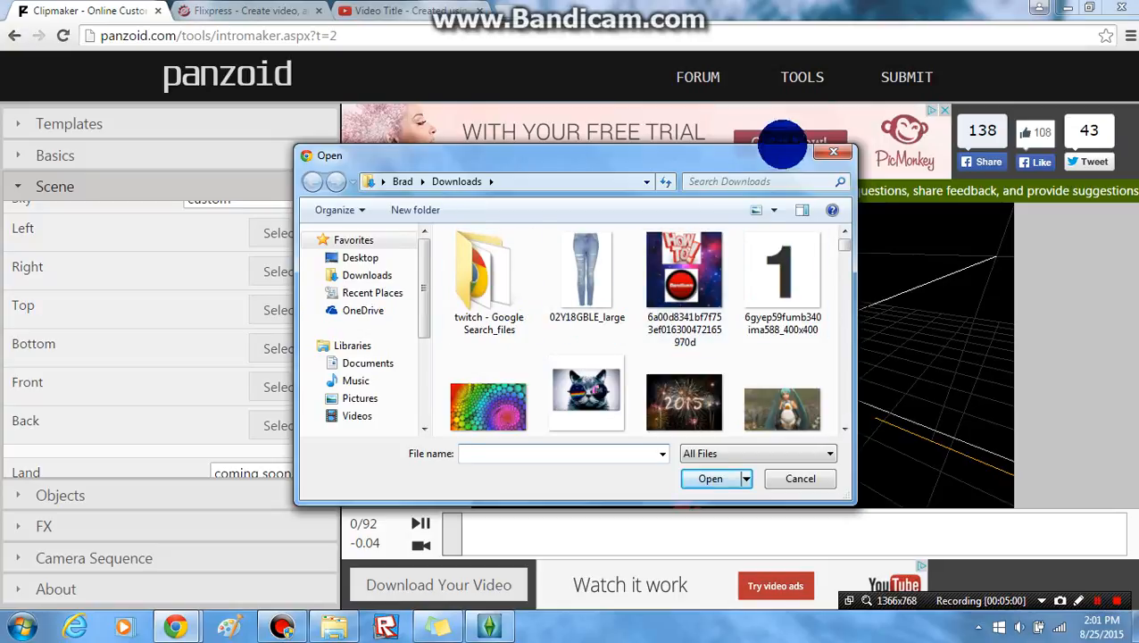
pyautogui.click(799, 478)
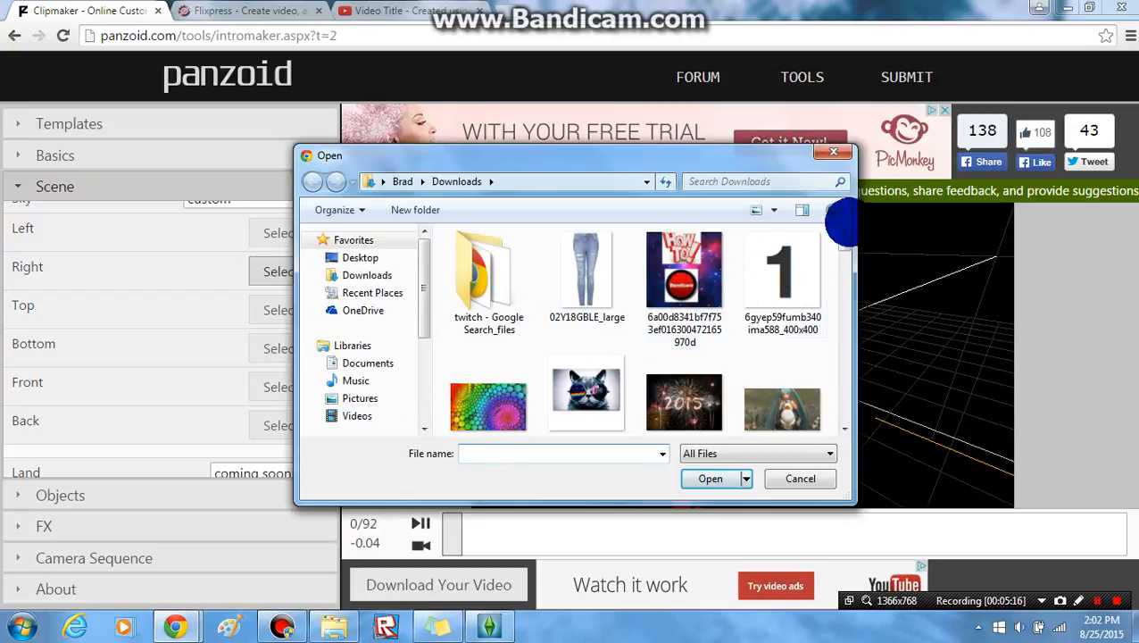
pyautogui.scroll(-3)
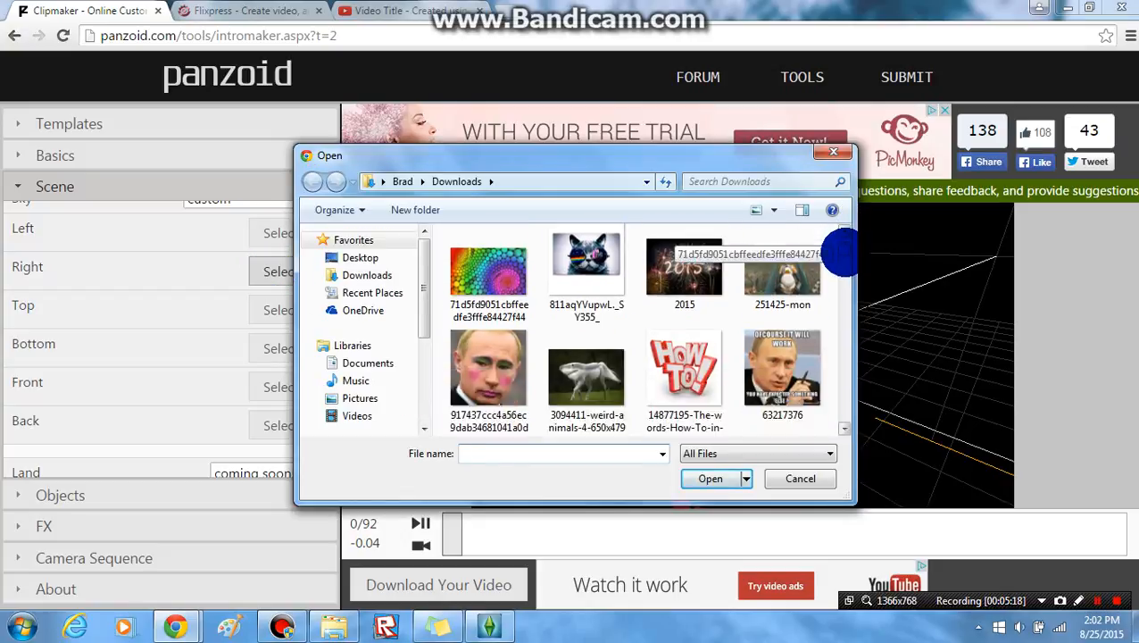
pyautogui.scroll(-3)
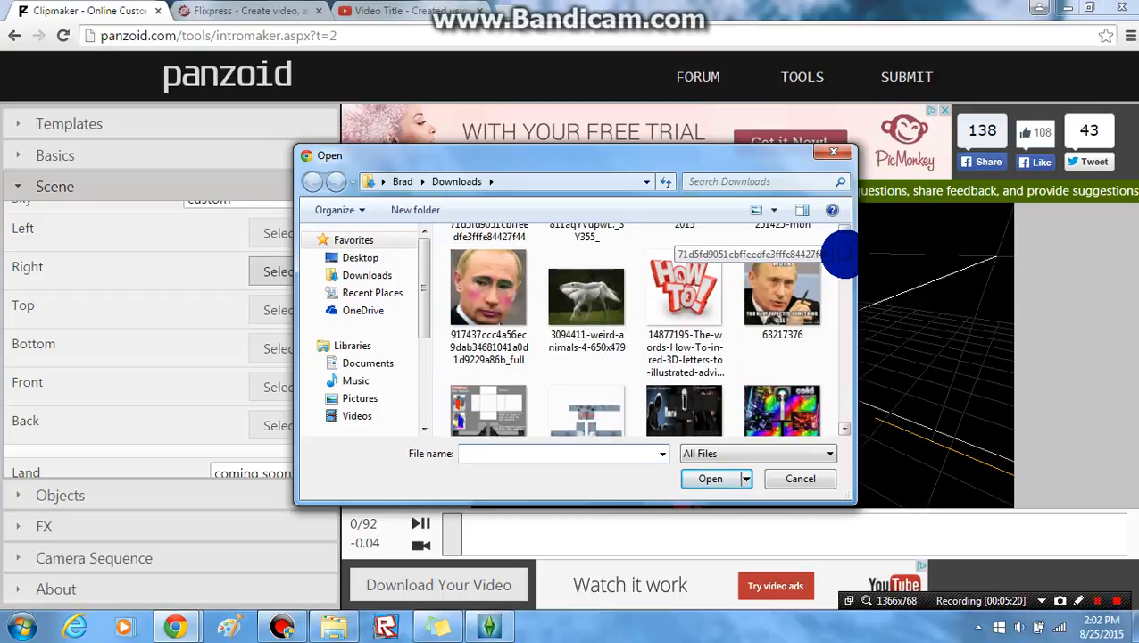
pyautogui.scroll(-3)
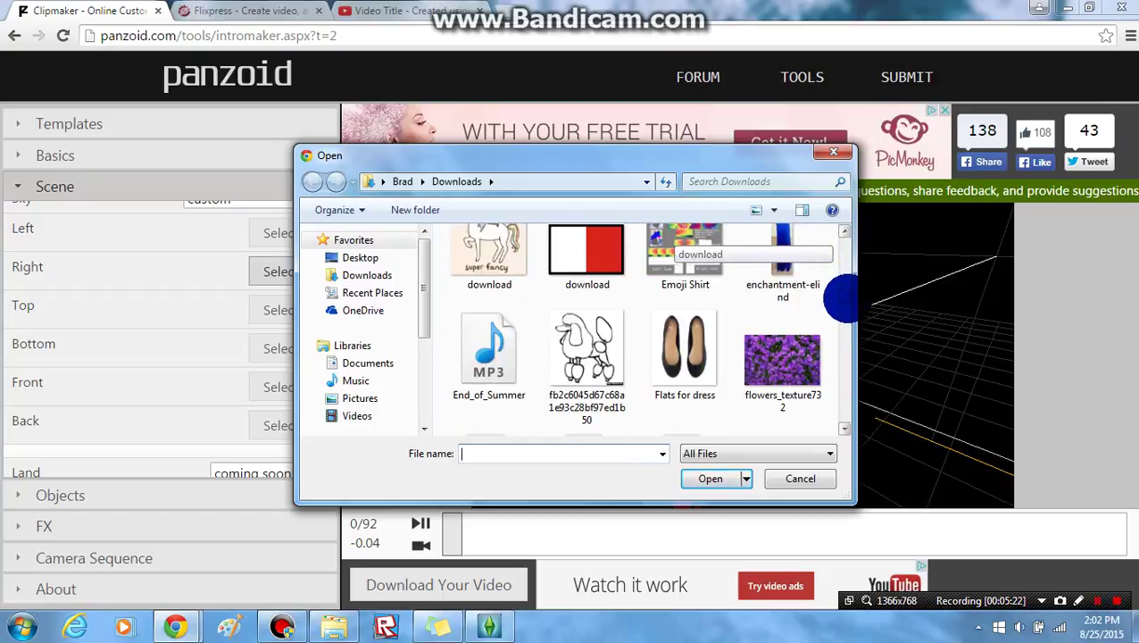
pyautogui.click(799, 478)
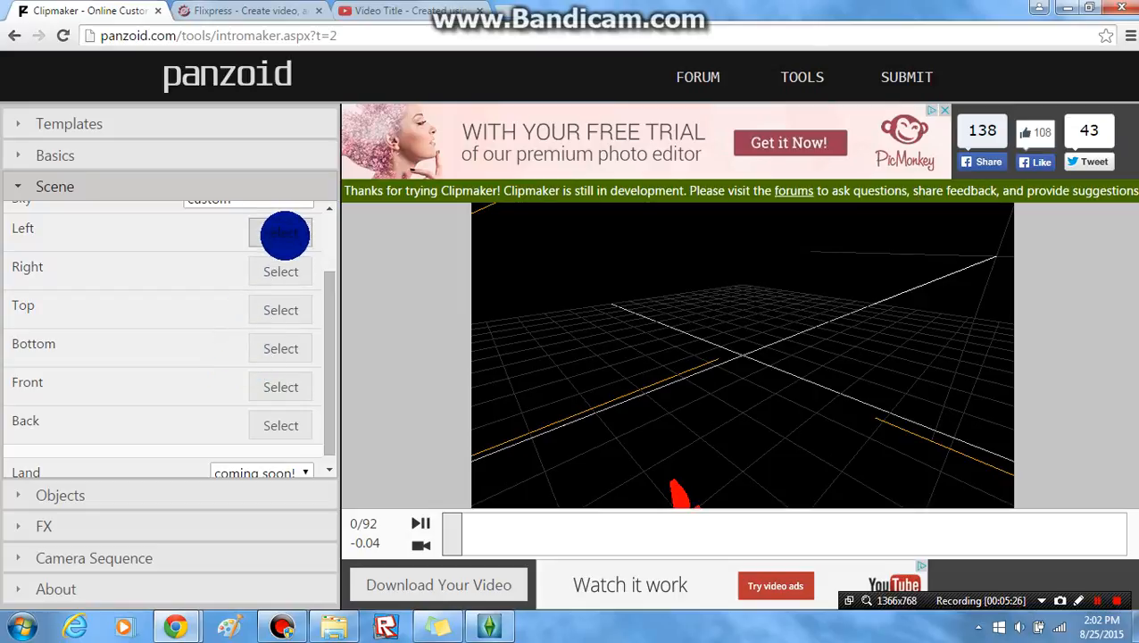
# Step: Browse Downloads for a left skybox face image
pyautogui.click(281, 232)
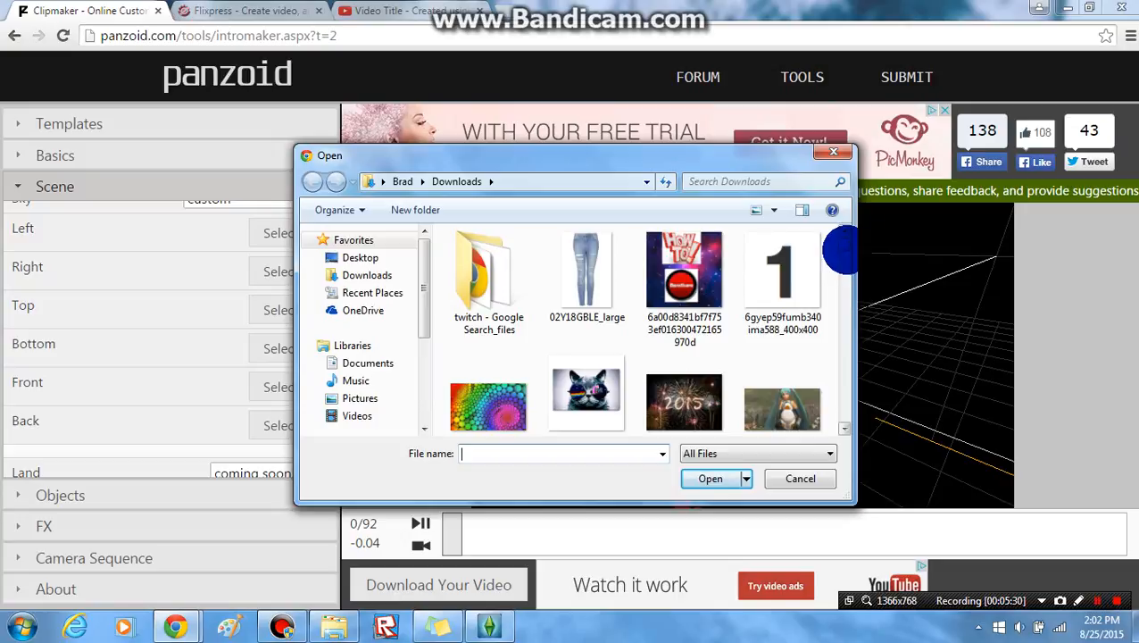
pyautogui.scroll(-3)
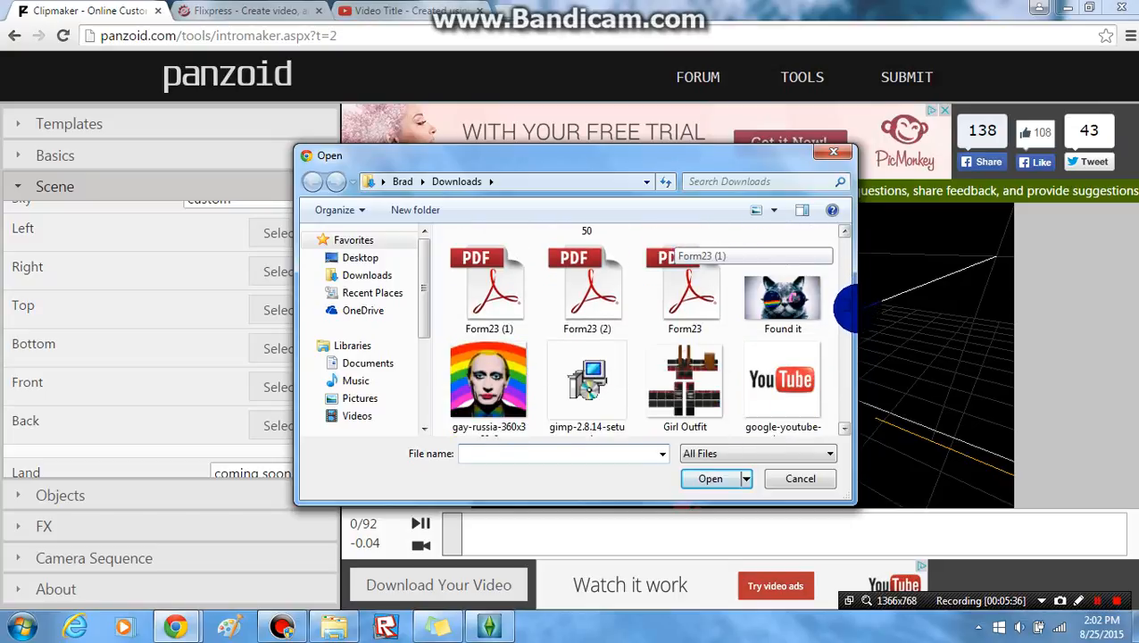
pyautogui.click(799, 479)
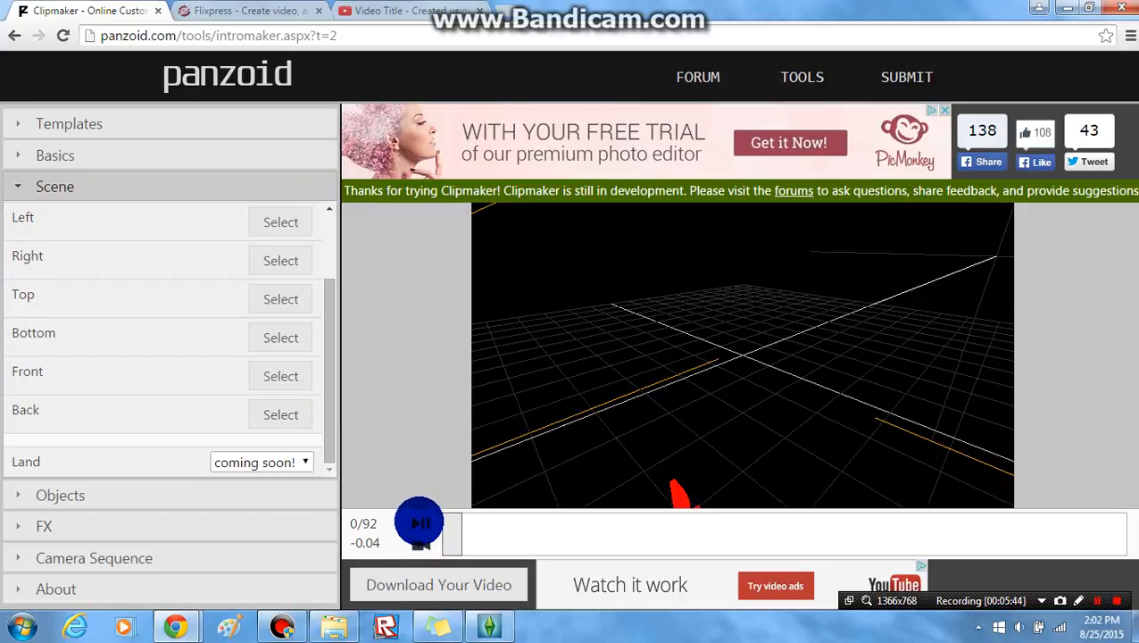
# Step: Play the intro preview until the skybox with the YouTube-logo image appears
pyautogui.click(420, 522)
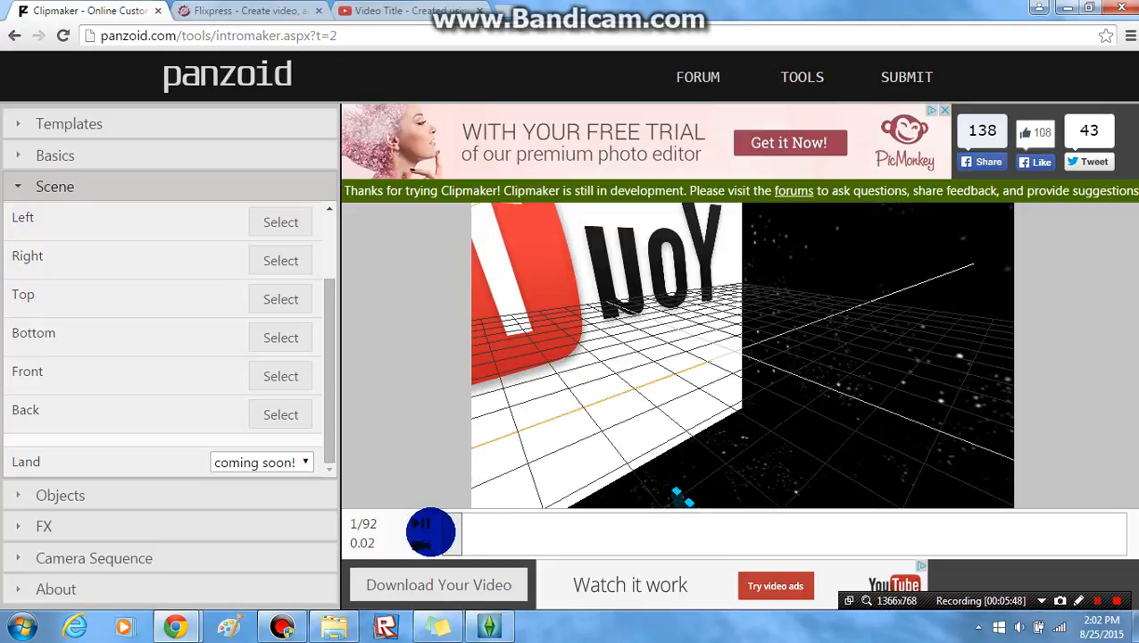
pyautogui.click(429, 531)
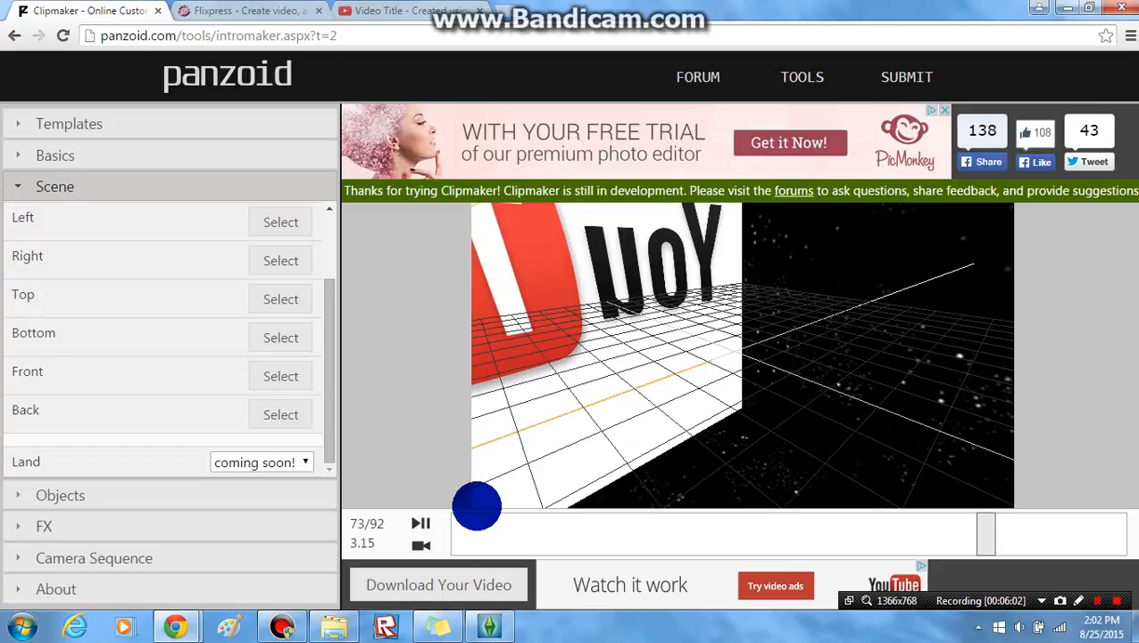
pyautogui.moveTo(477, 571)
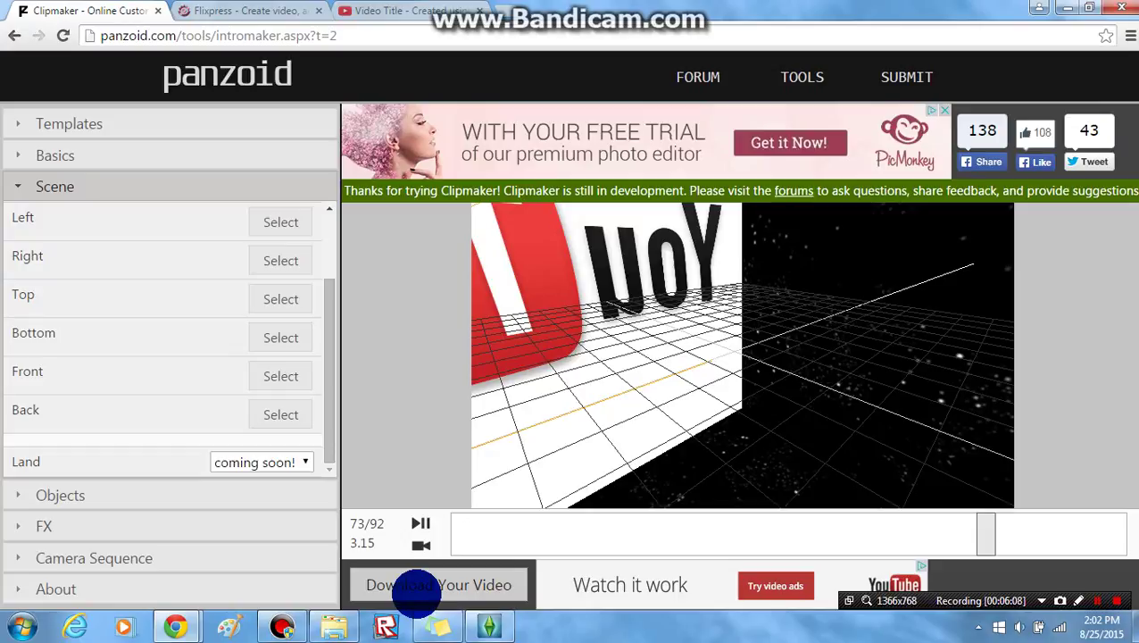
# Step: Render the intro with Download Your Video, then download it as video (1).avi
pyautogui.click(438, 584)
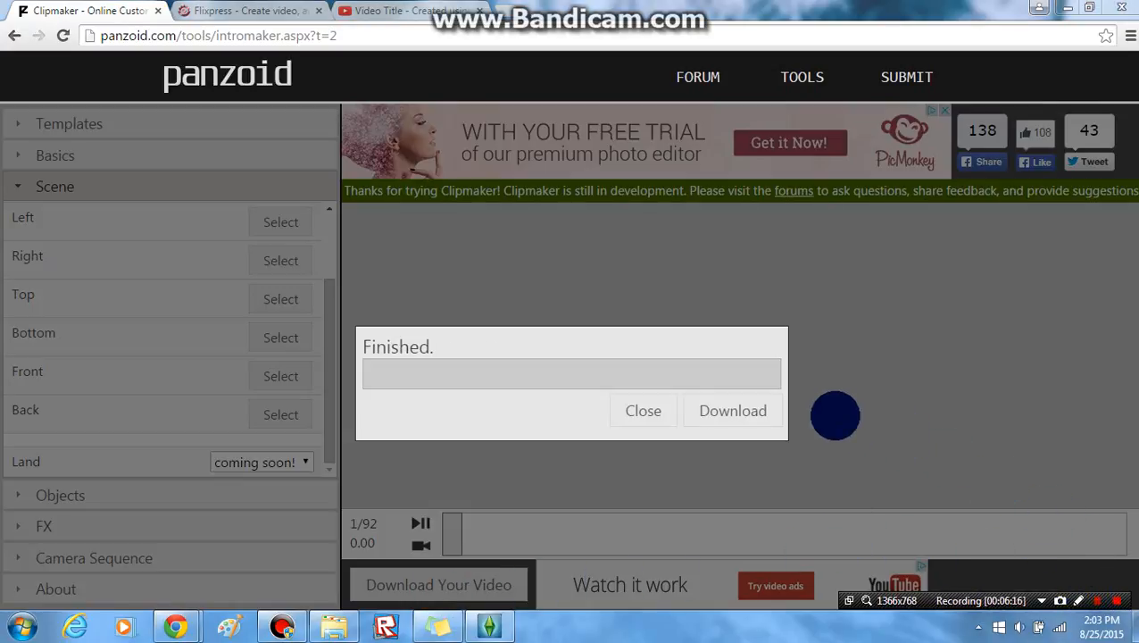
pyautogui.click(732, 411)
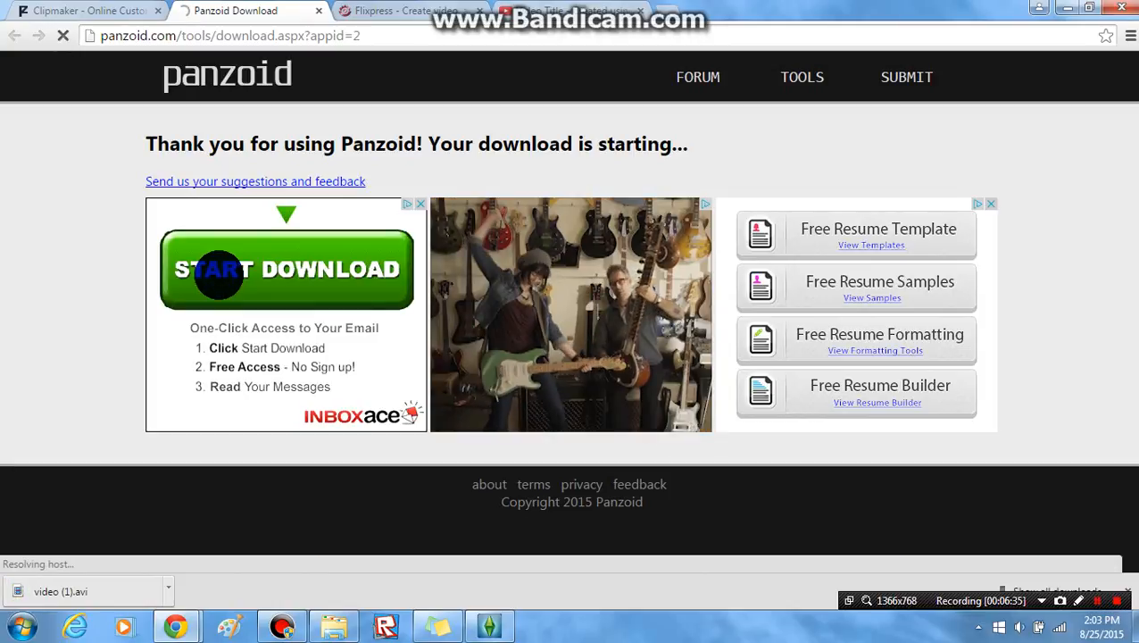
# Step: Follow the START DOWNLOAD ad to the InboxAce page and click Click to Install
pyautogui.click(286, 269)
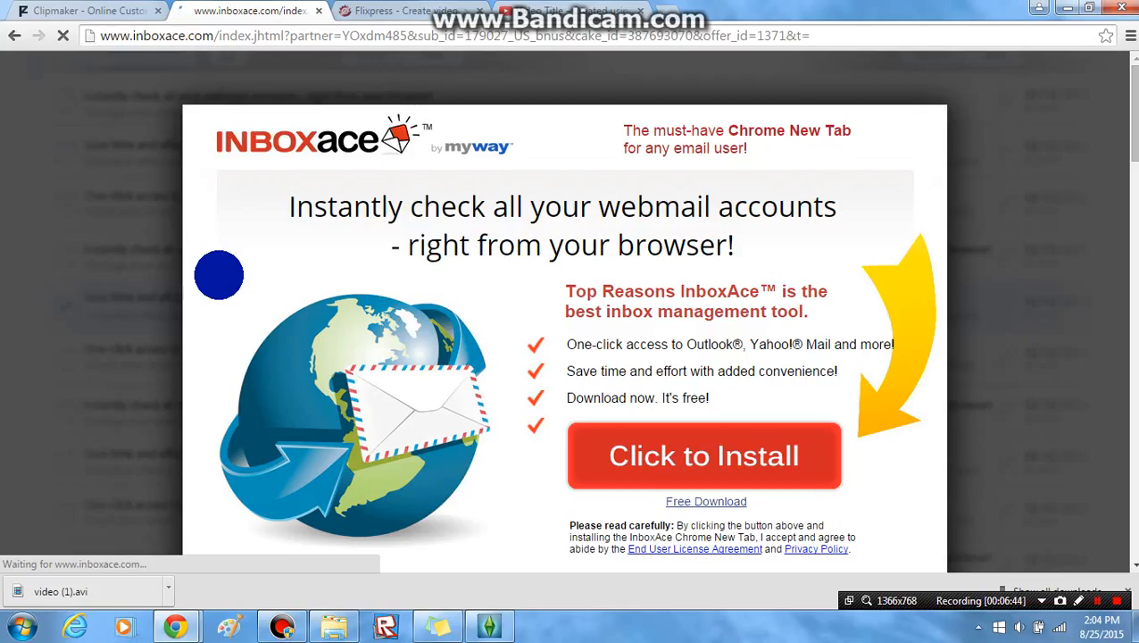
pyautogui.moveTo(733, 473)
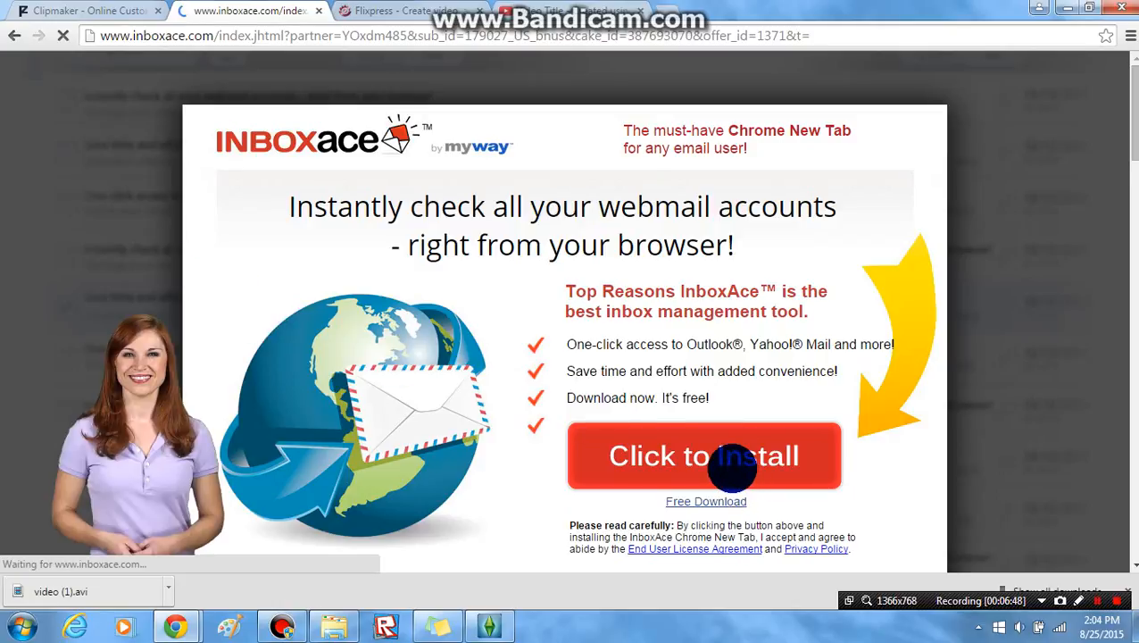
pyautogui.click(704, 455)
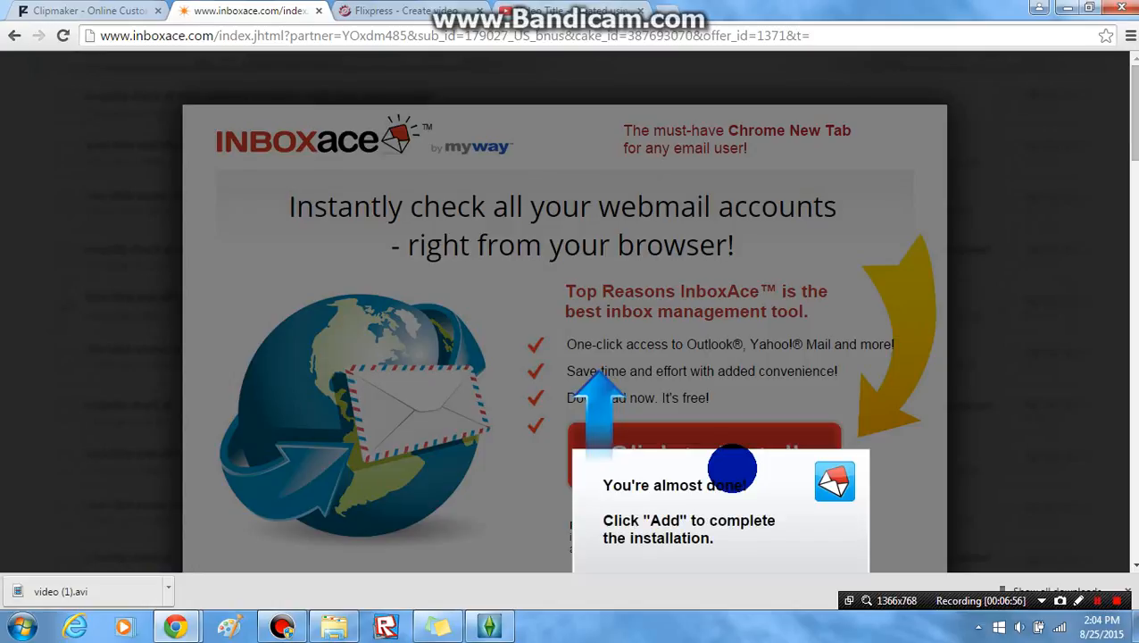
pyautogui.moveTo(159, 592)
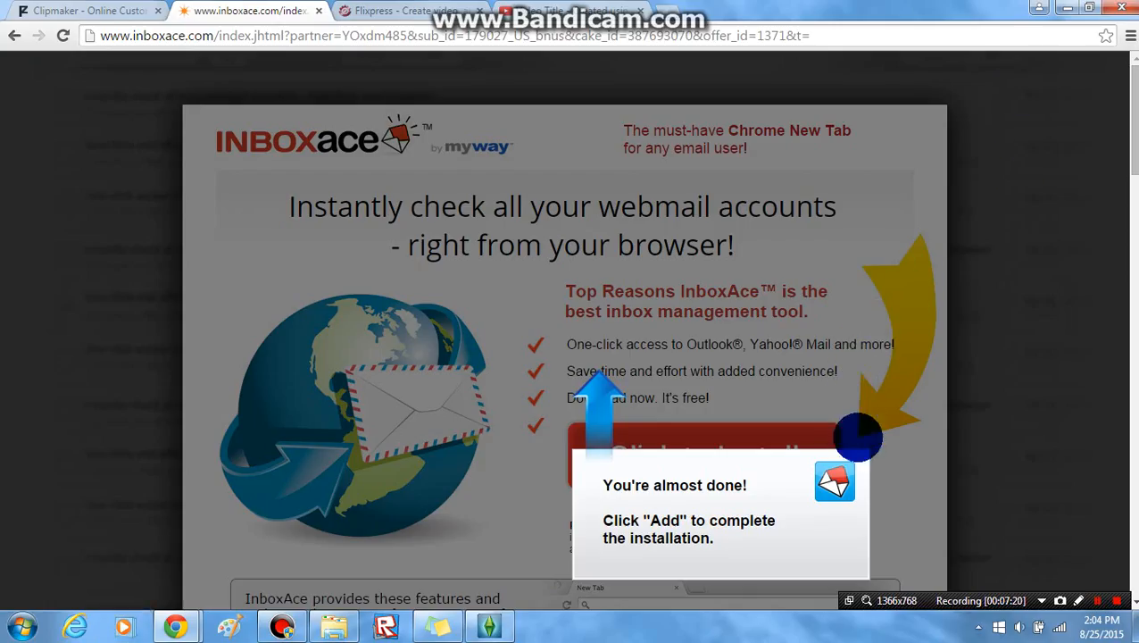
pyautogui.moveTo(868, 559)
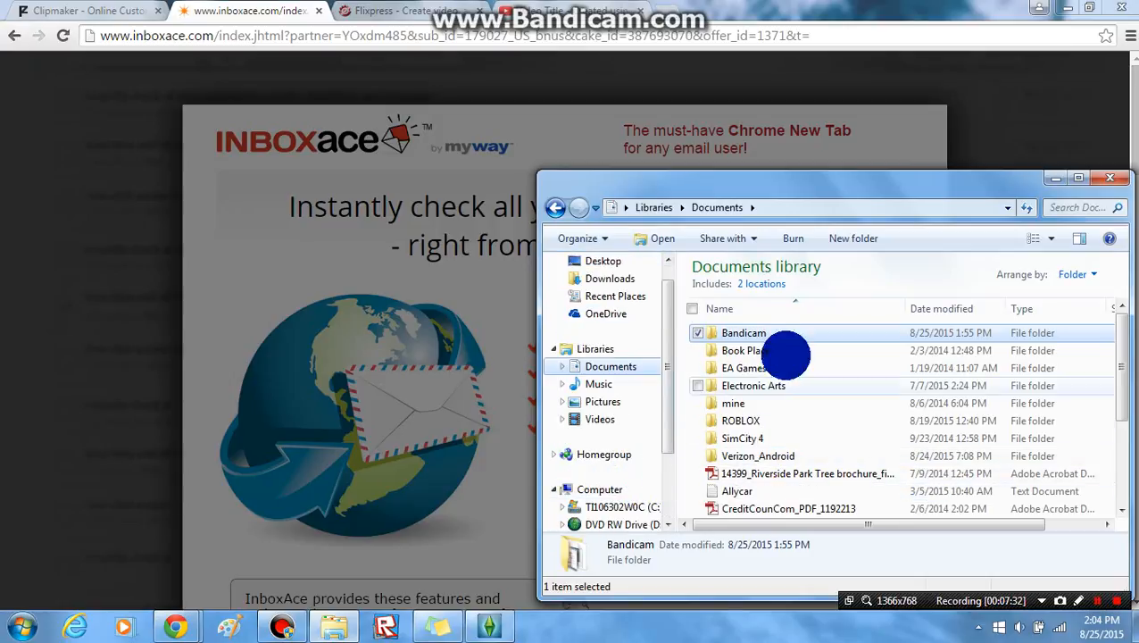
# Step: Open the Bandicam recordings folder, then the Downloads folder with its 151 image thumbnails
pyautogui.doubleClick(744, 332)
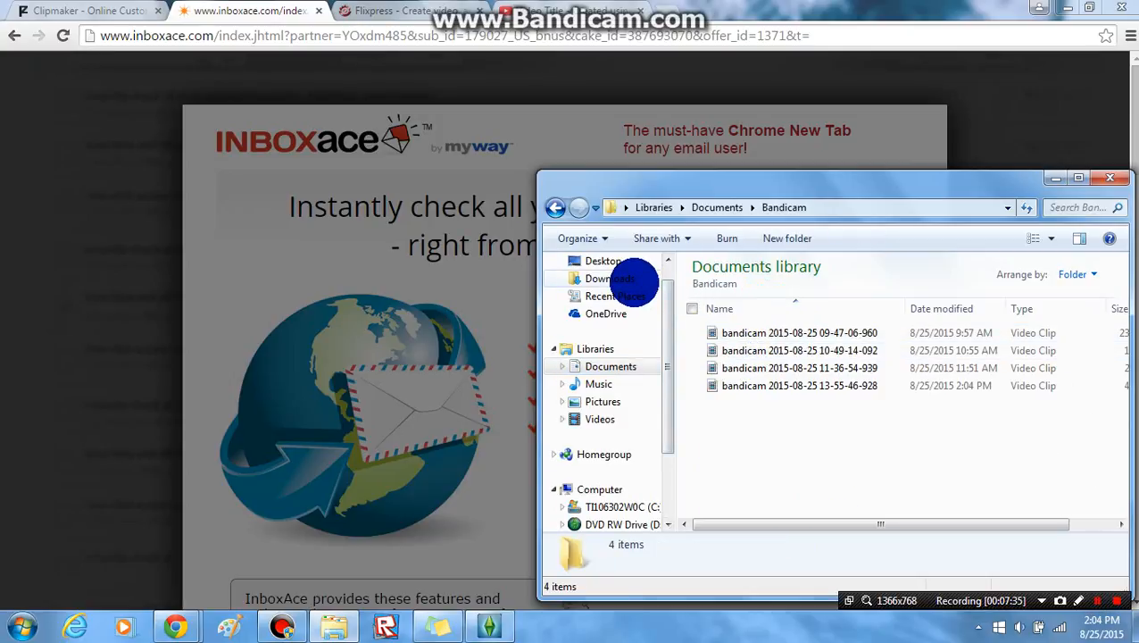
pyautogui.click(610, 279)
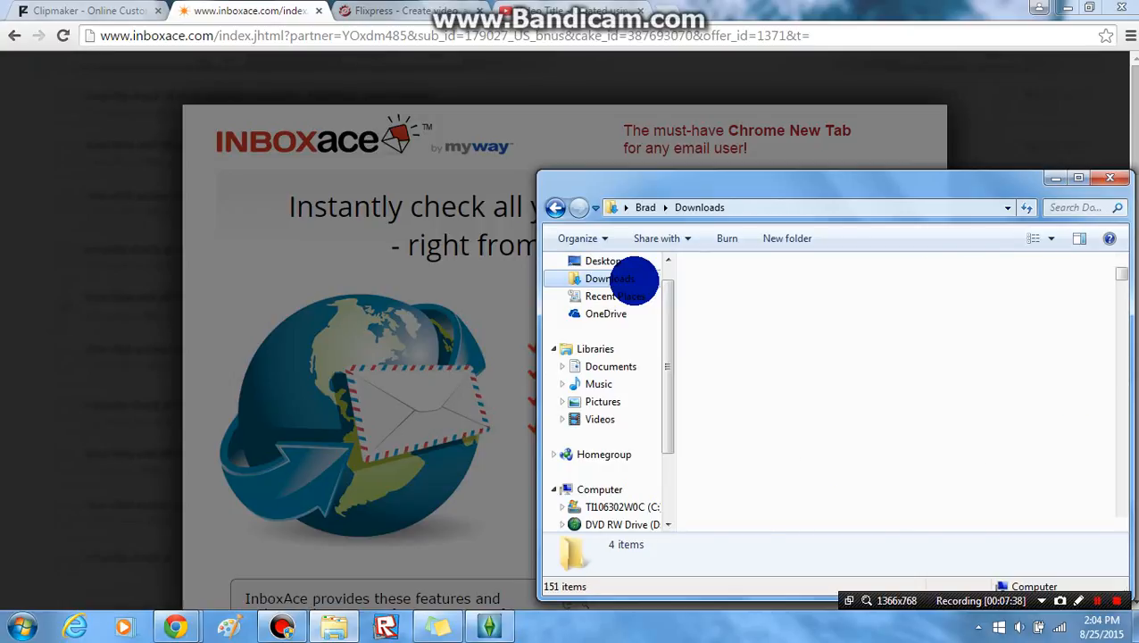
pyautogui.click(610, 279)
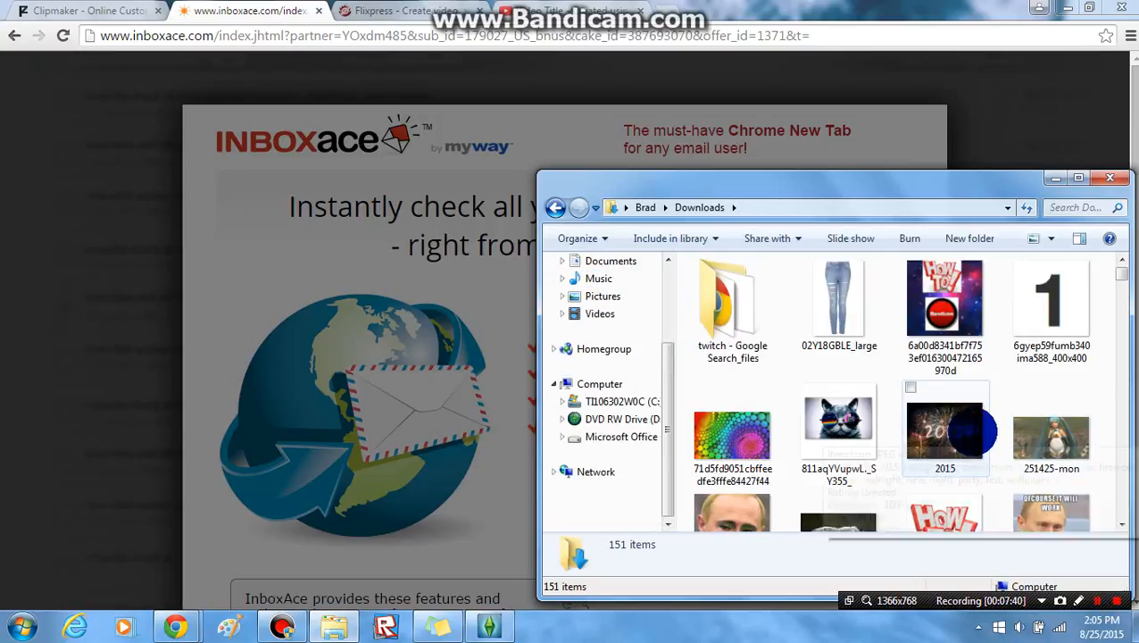
pyautogui.moveTo(945, 437)
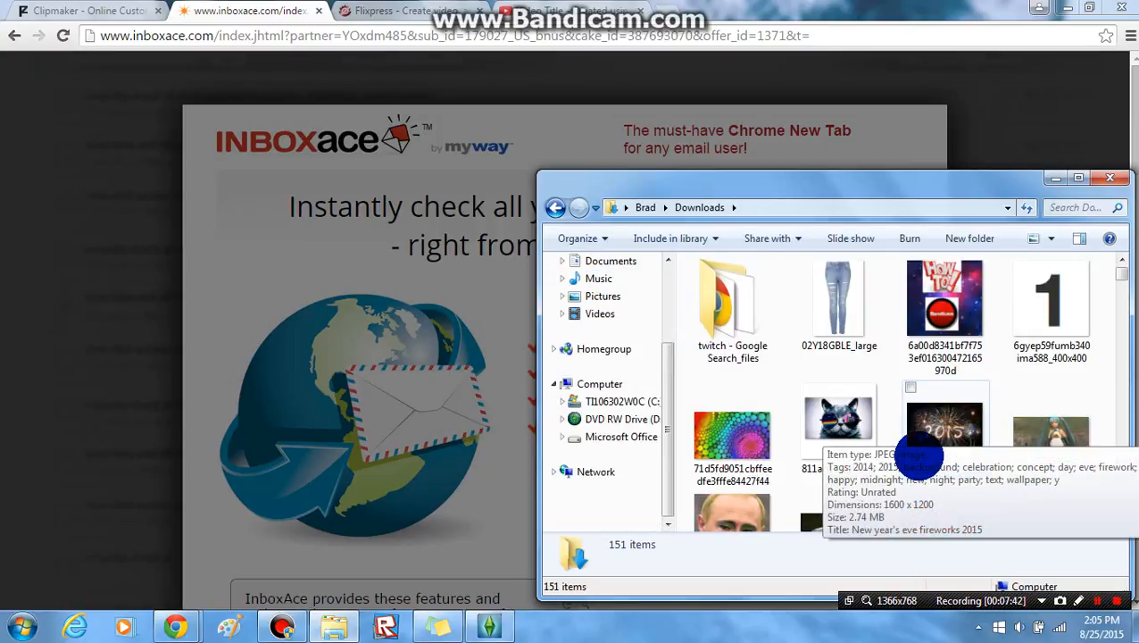